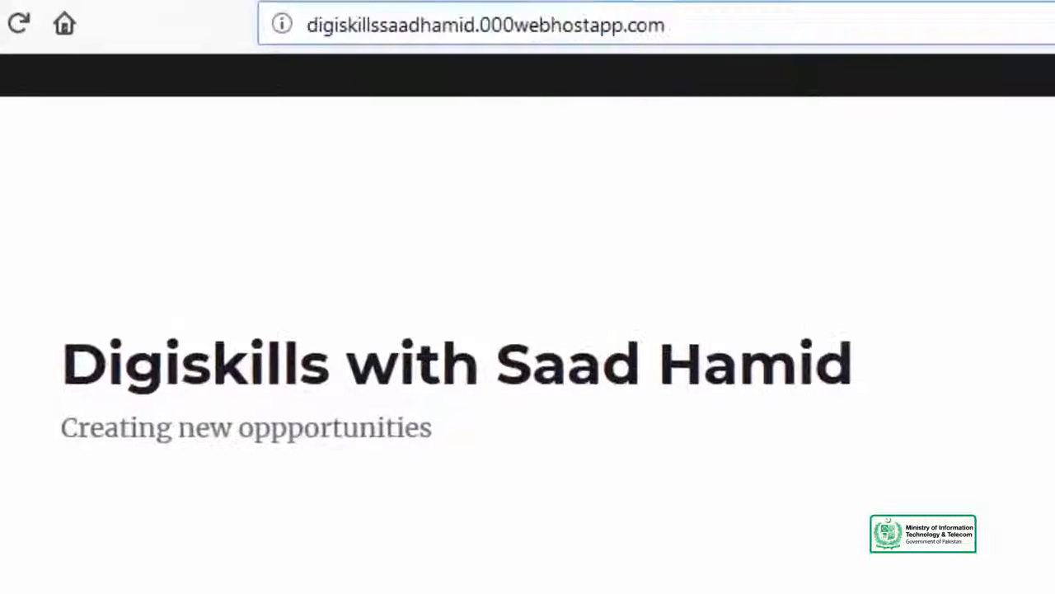
- Log into the site admin at /wp-admin and start a blank new post
text(/wp-ad)
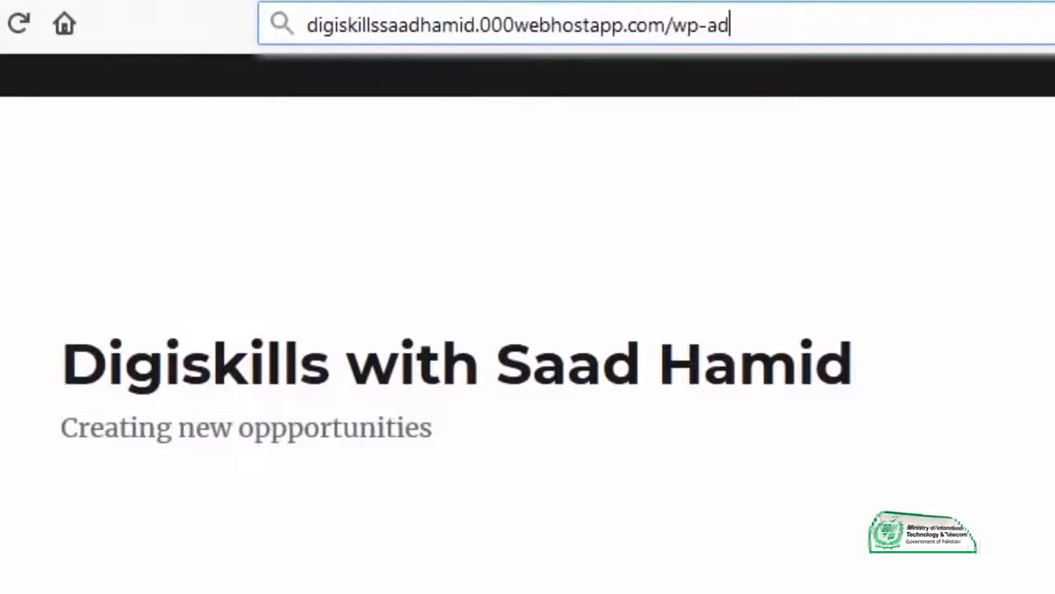
key(Return)
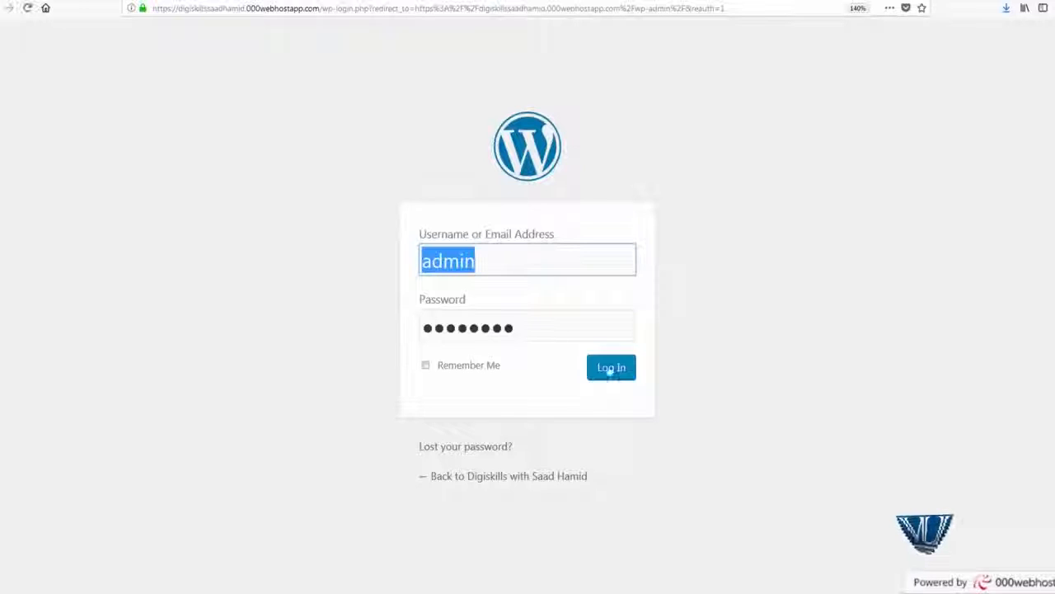
click(611, 367)
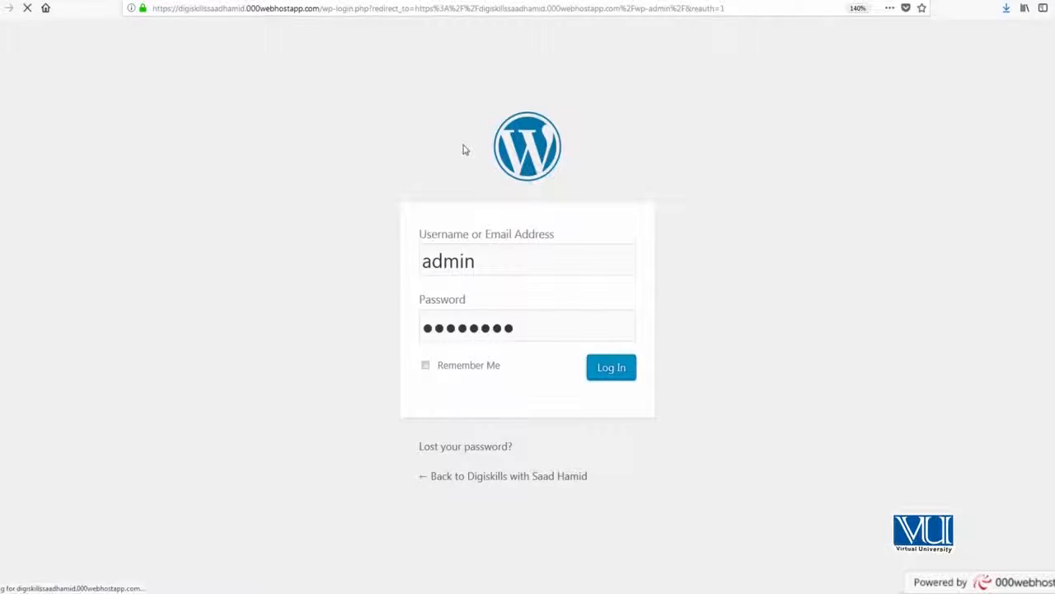
click(611, 367)
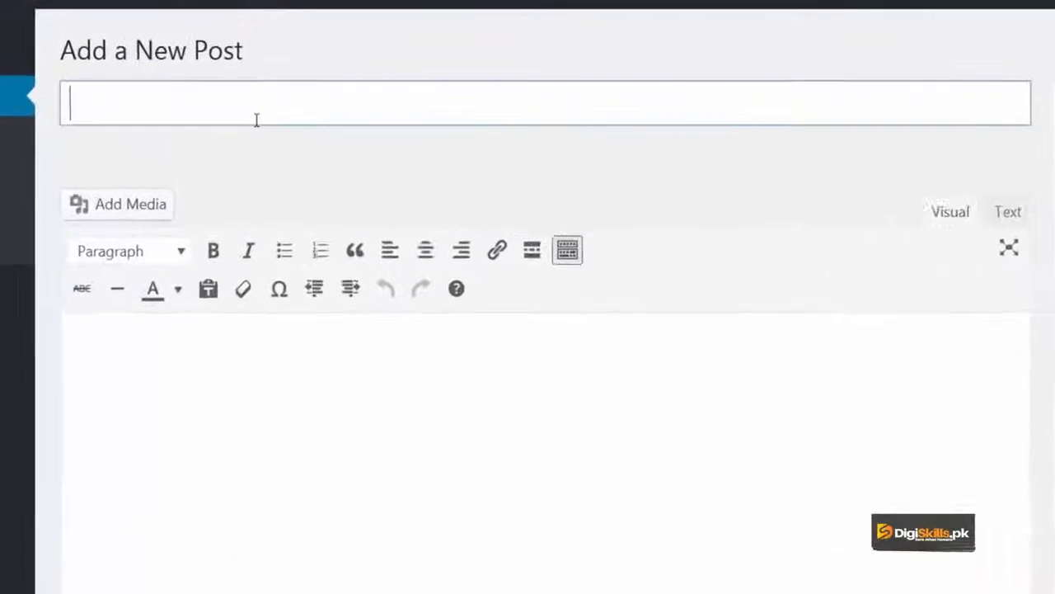
- Title the post 'This is a test post' with 'Hello world' as its body
text(This is a)
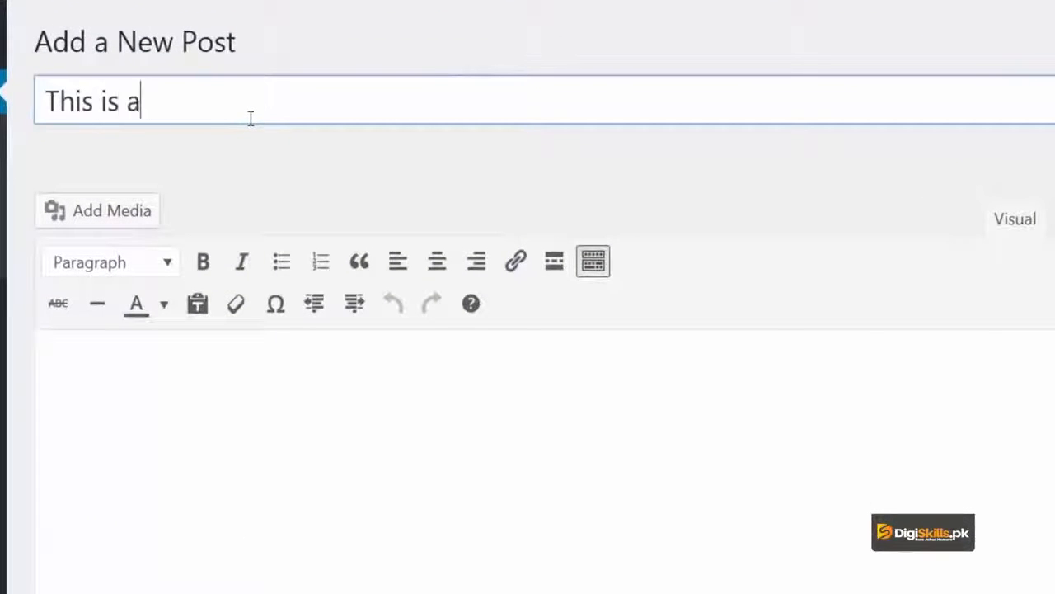
text(test post)
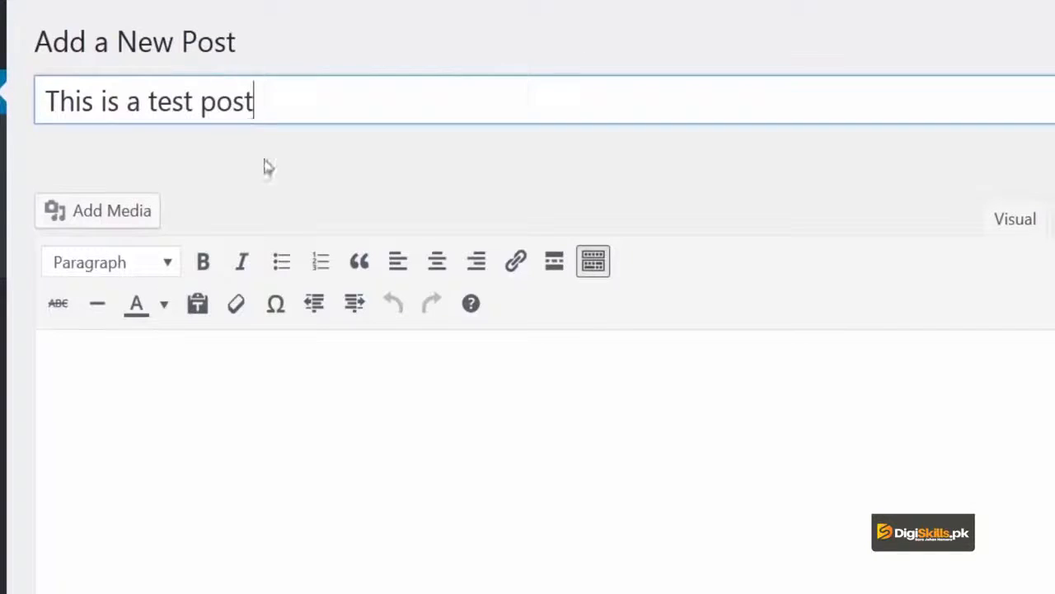
text(Hello world)
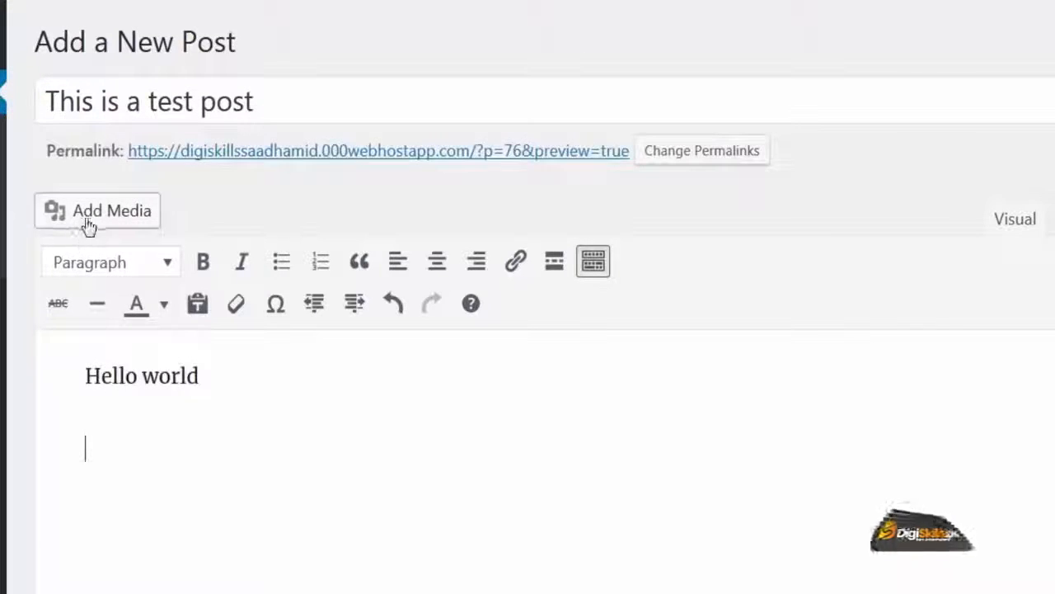
click(97, 211)
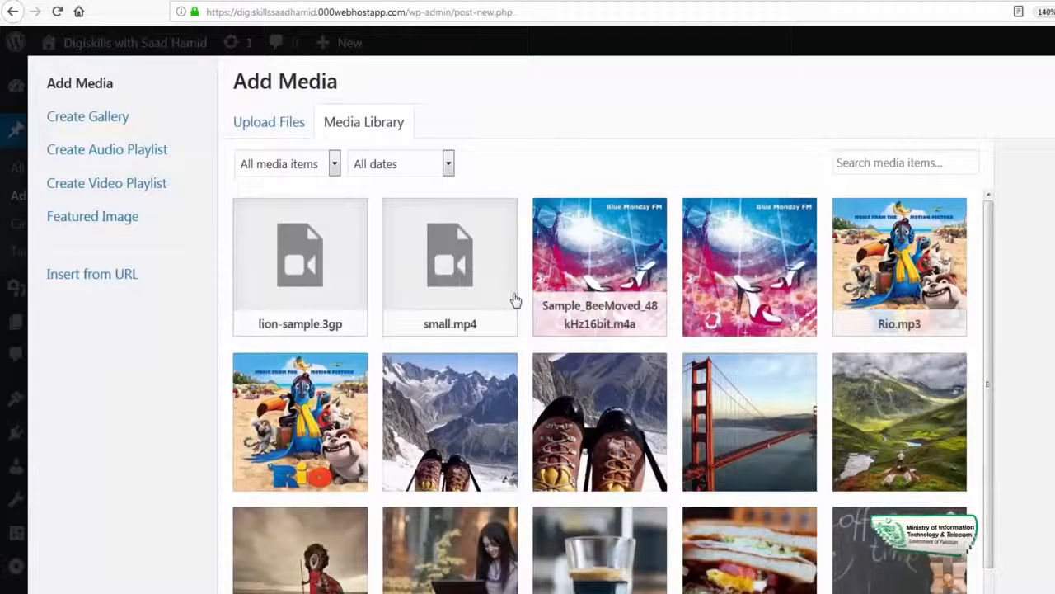
- Insert the Sample_BeeMoved audio clip into the post and save it as a draft
click(600, 266)
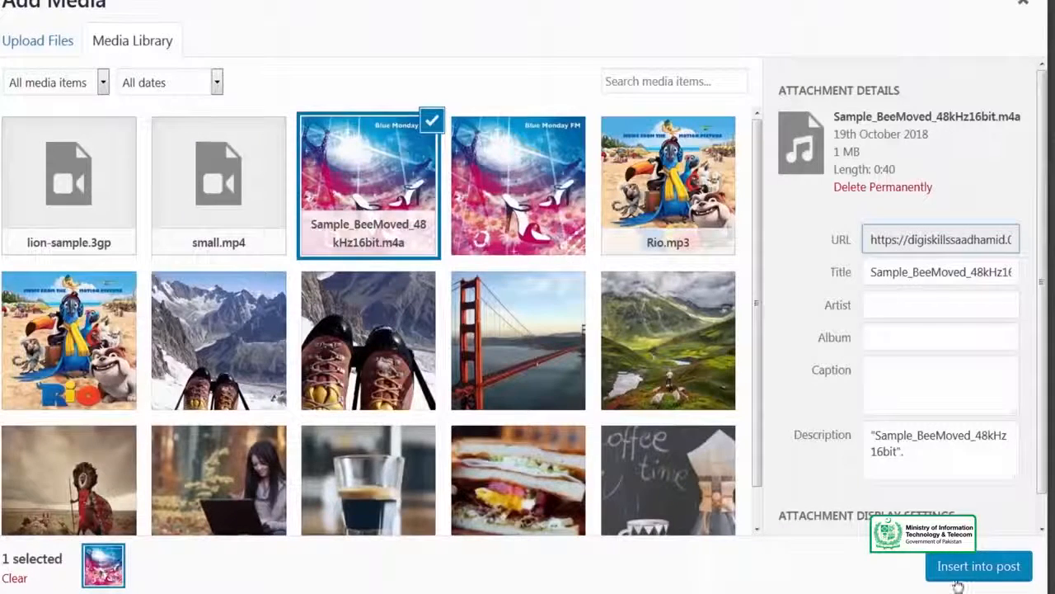
click(978, 567)
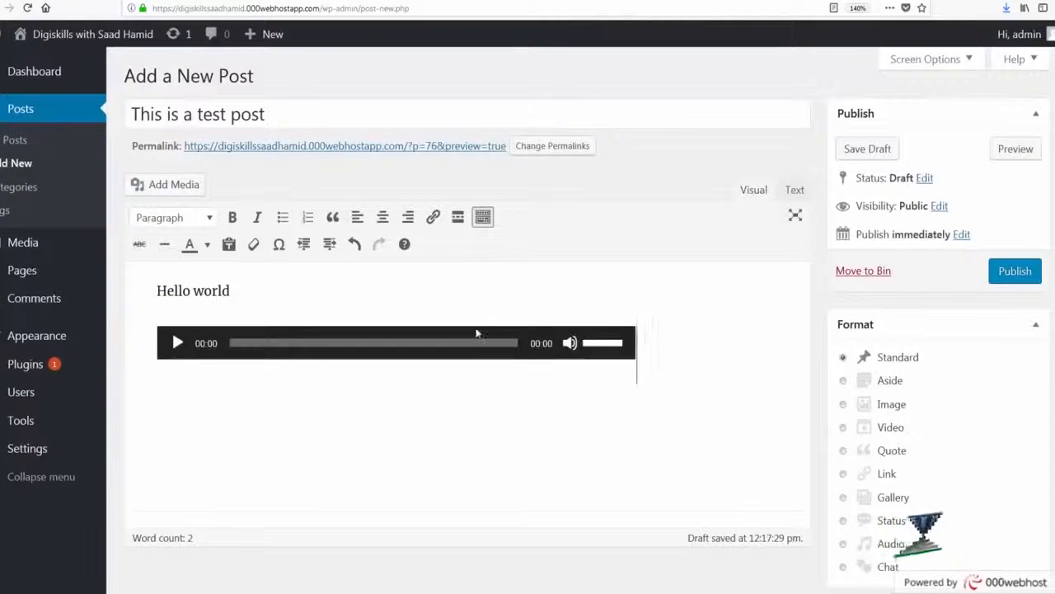
click(396, 342)
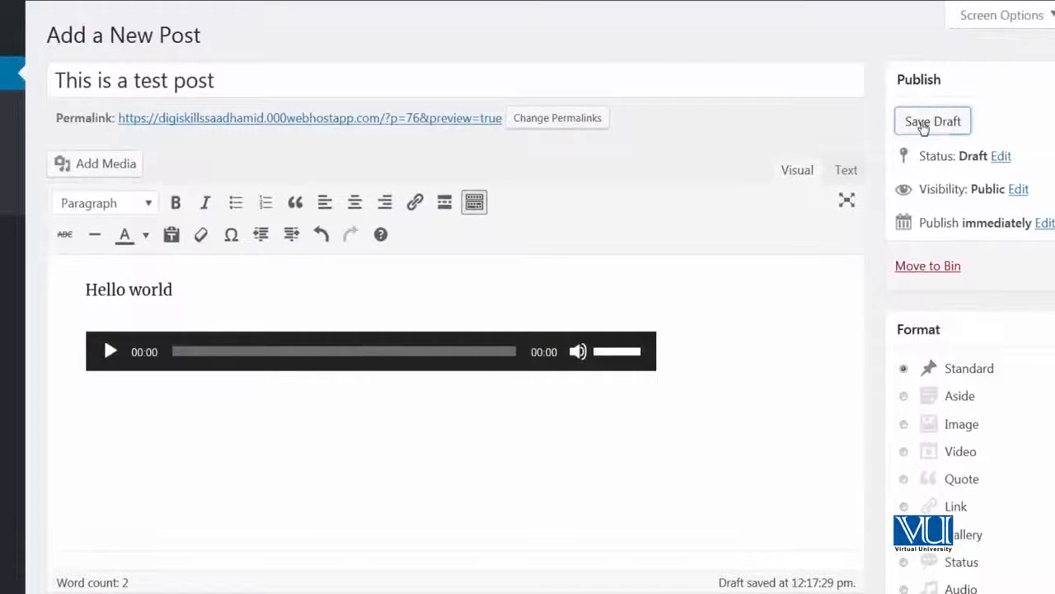
click(932, 121)
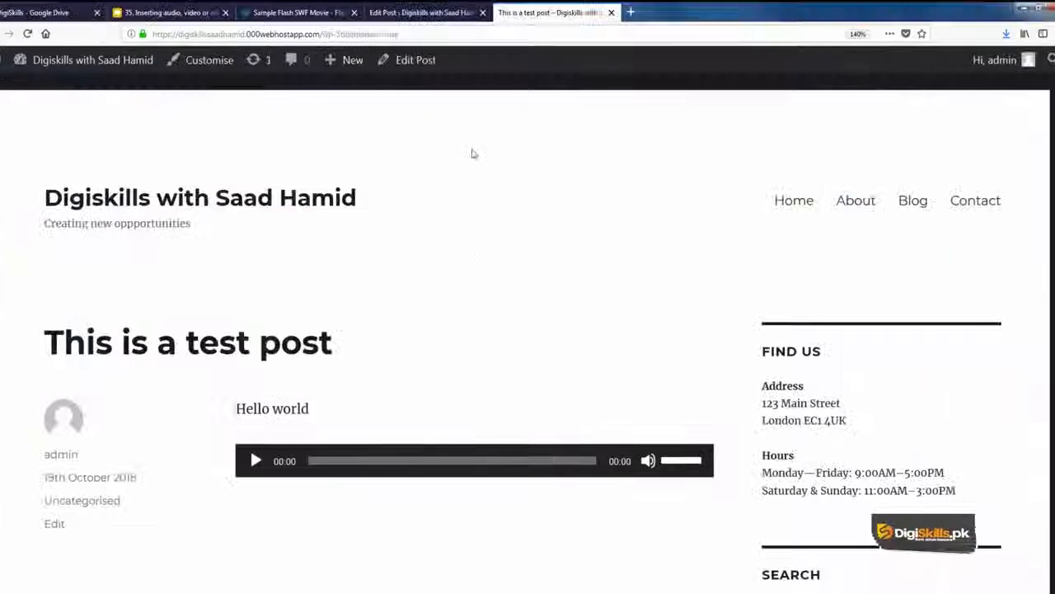
- Enable Autoplay in the embedded audio player's Audio Details
click(415, 59)
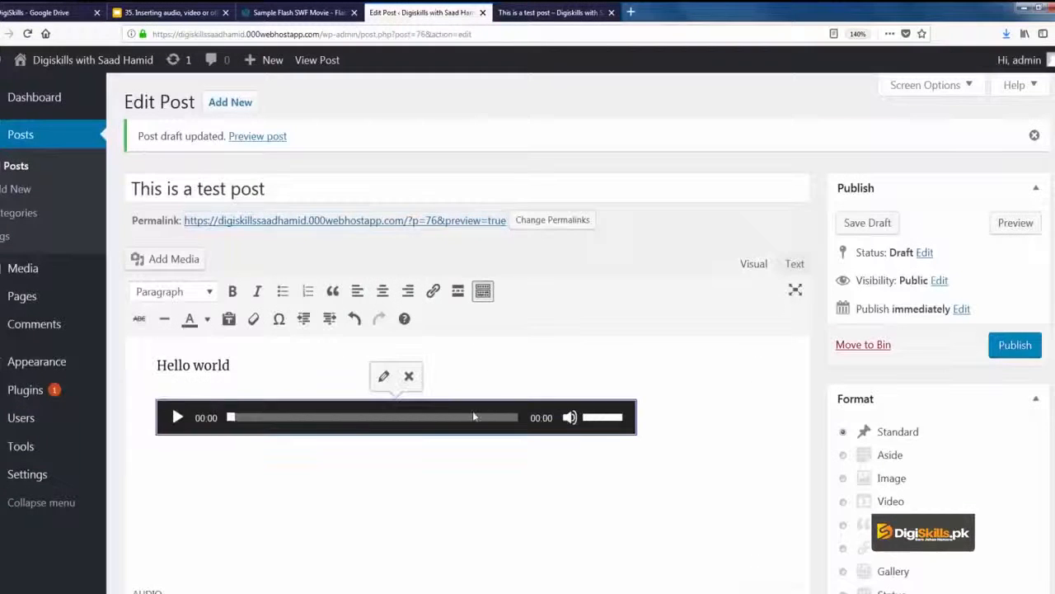
click(384, 376)
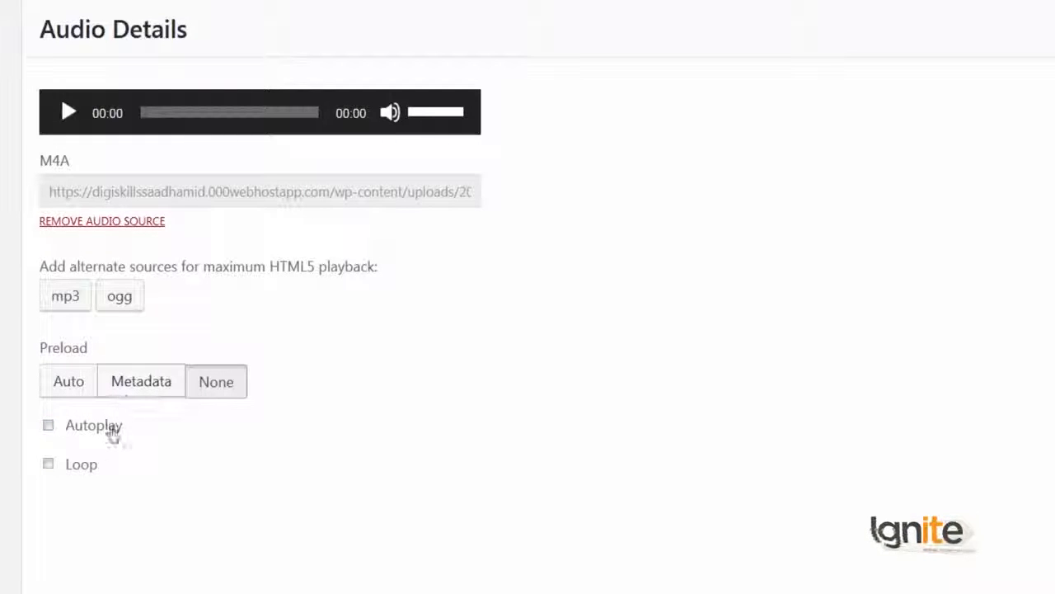
click(48, 425)
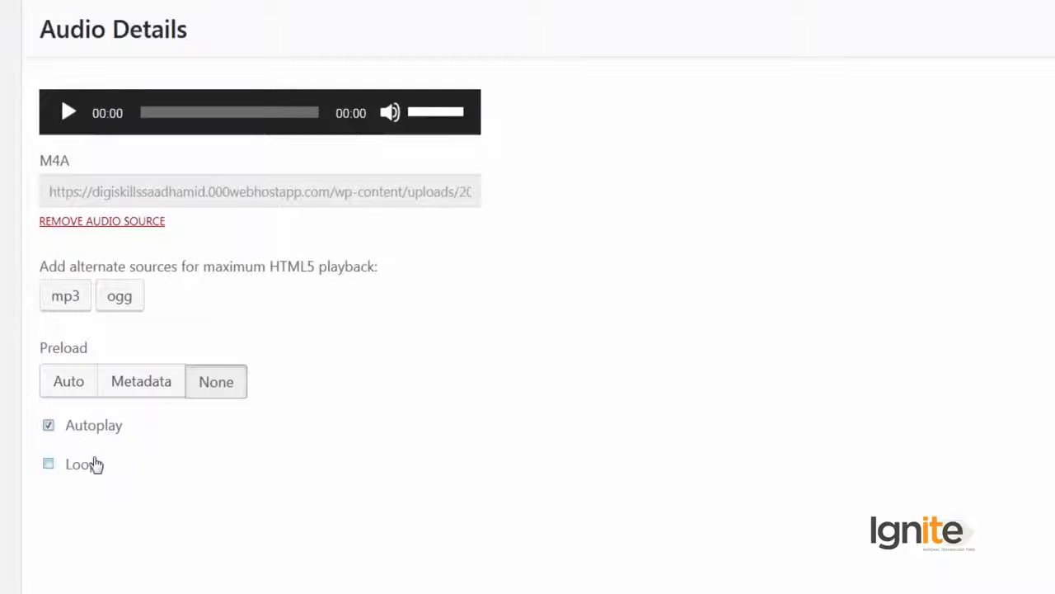
mouse_move(635, 157)
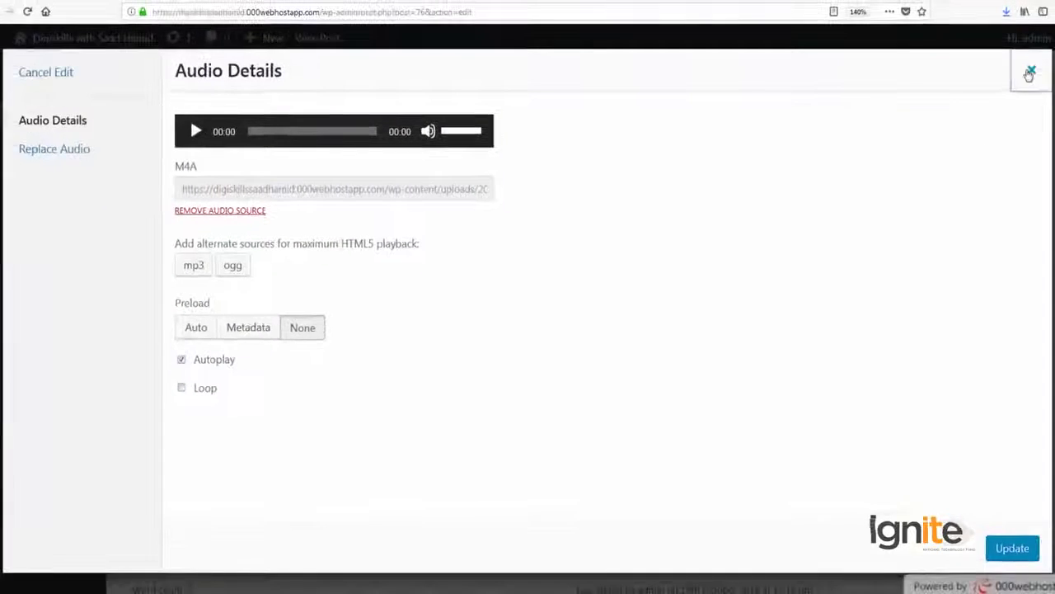
click(1030, 72)
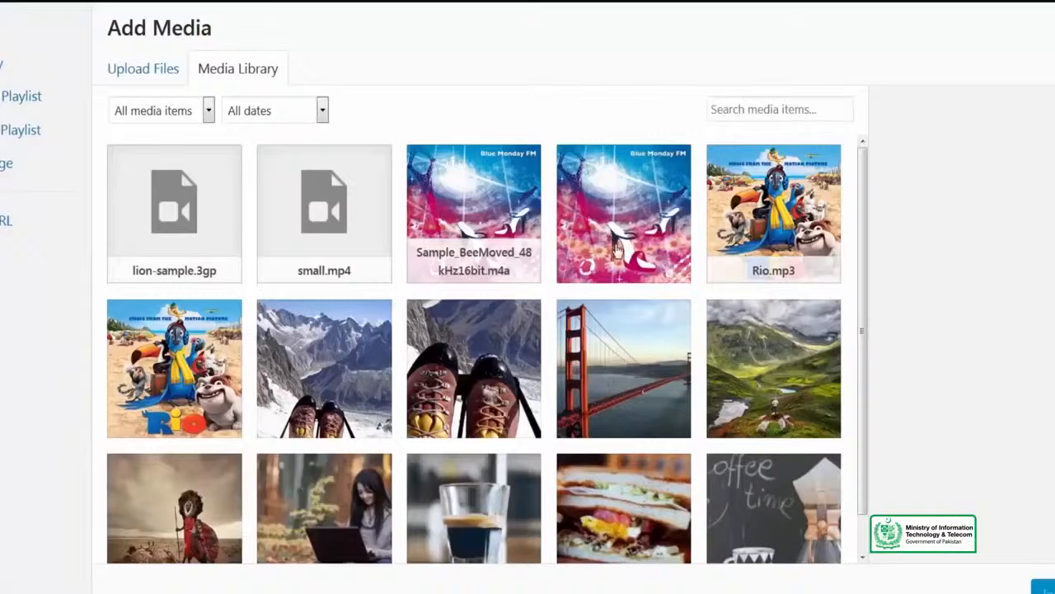
- Add the Rio song link from the library, then remove it along with the audio
click(774, 213)
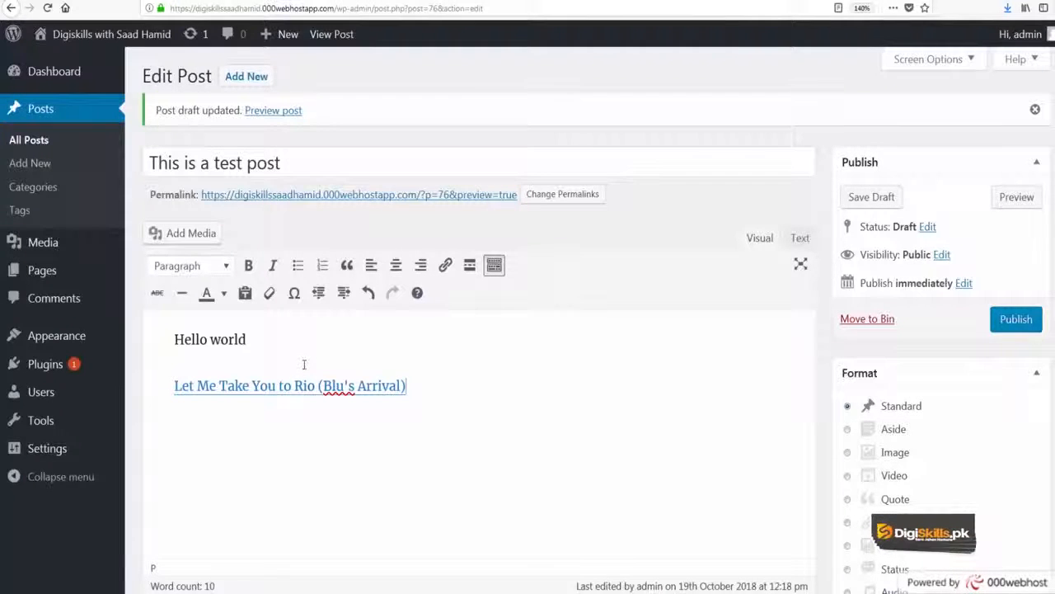
click(289, 385)
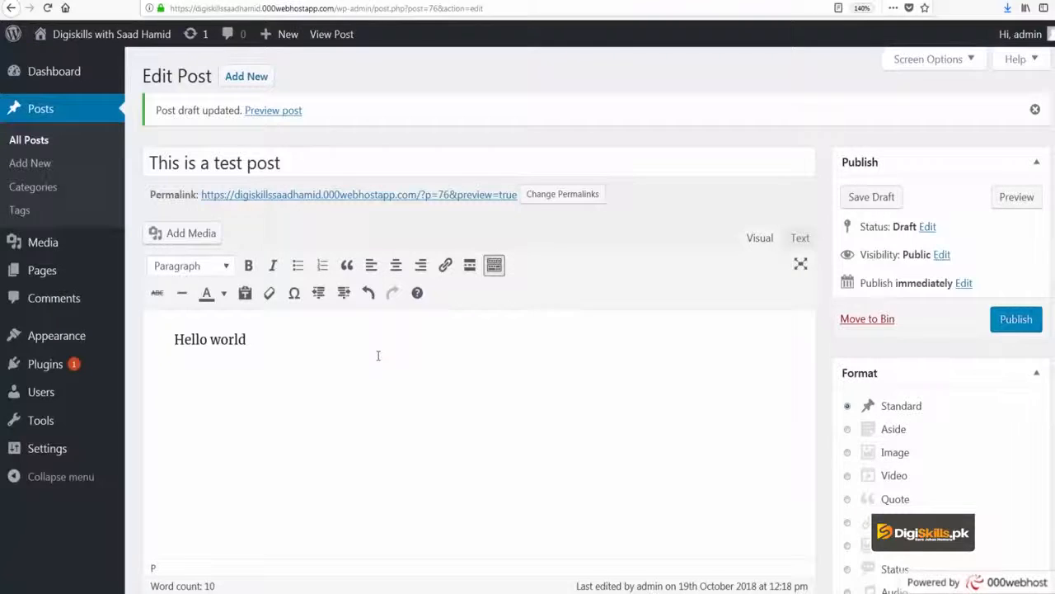
click(870, 197)
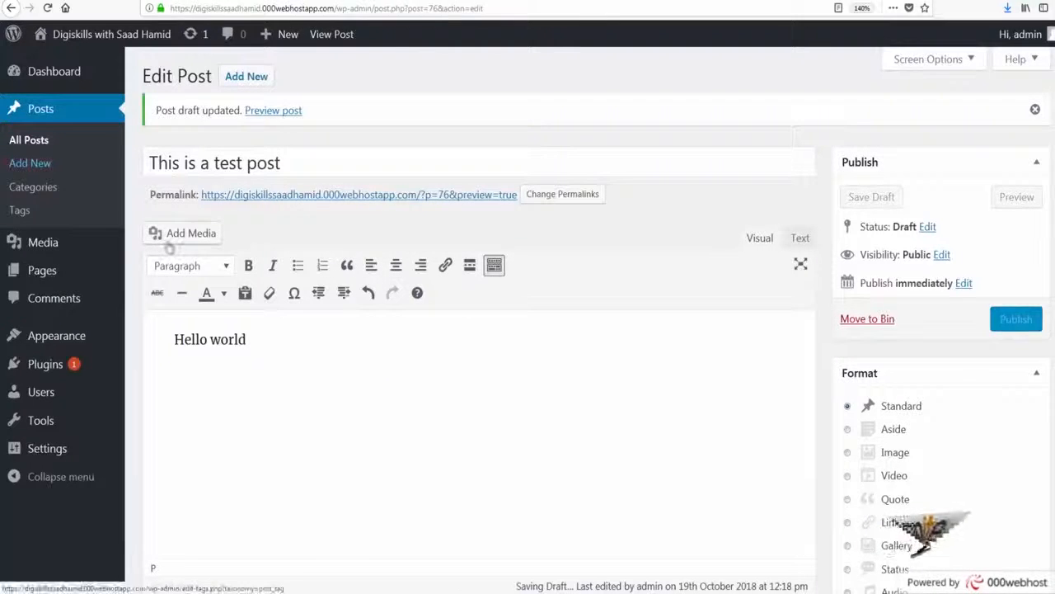
click(182, 233)
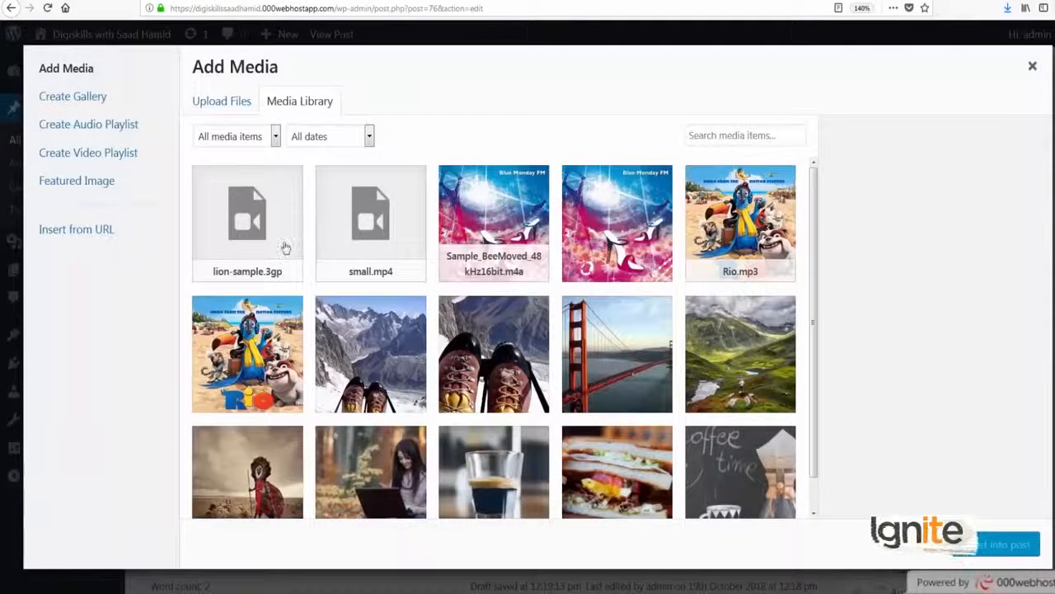
click(248, 222)
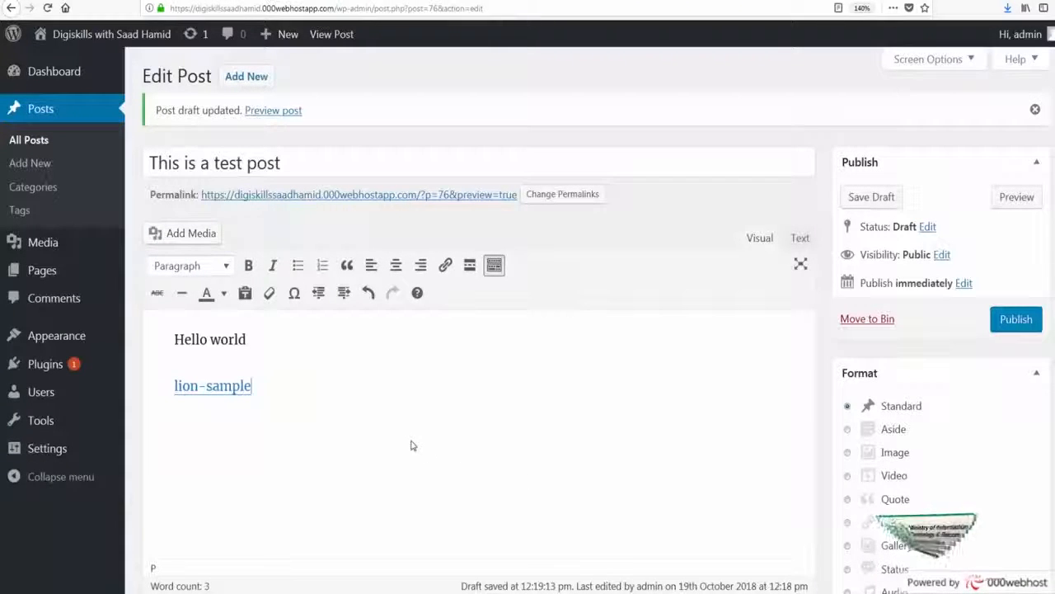
double_click(212, 385)
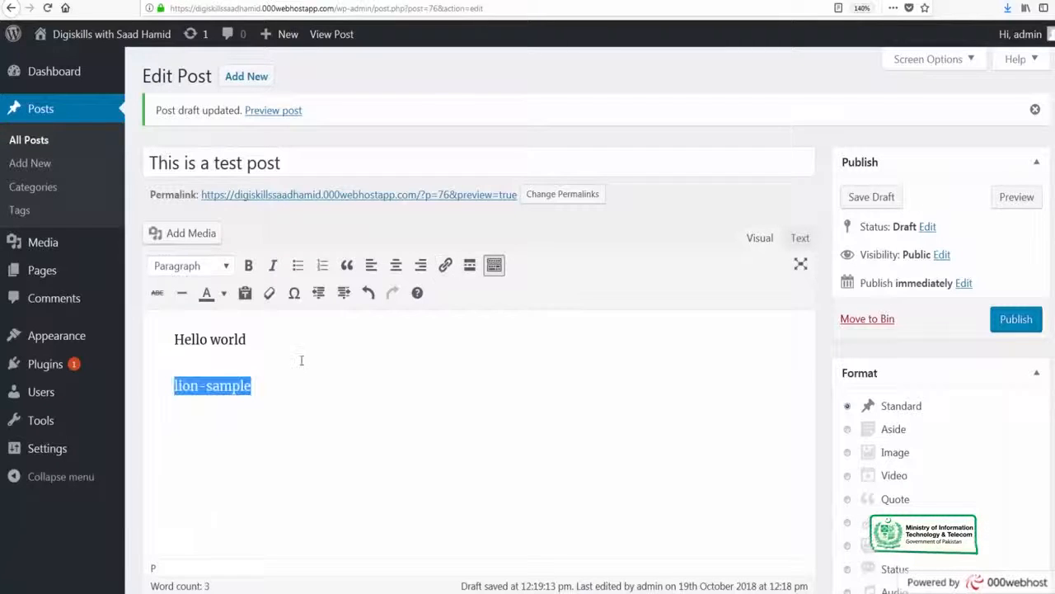
key(Delete)
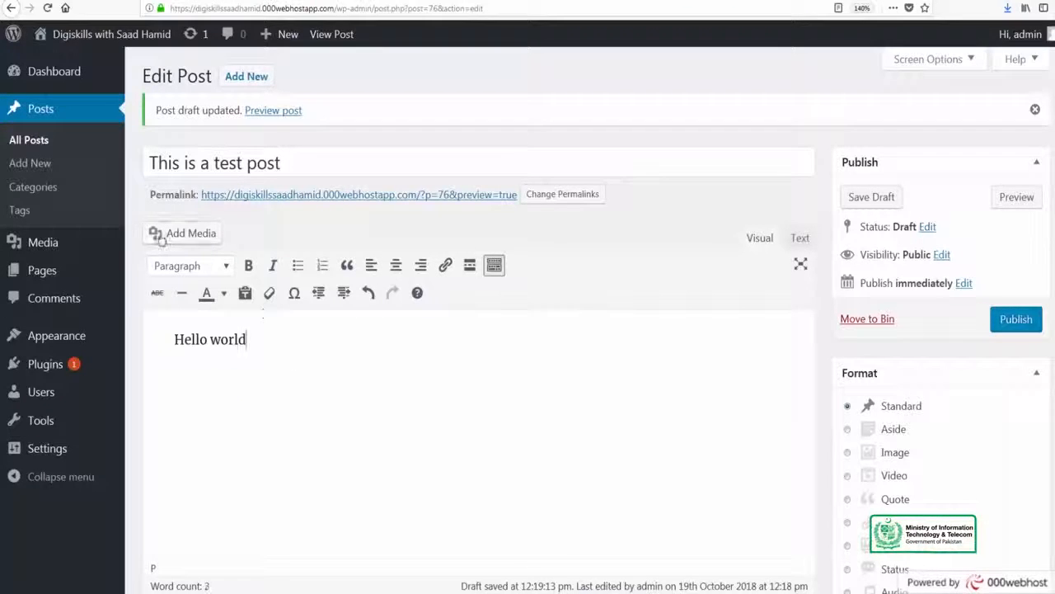
- Insert lion-sample.3gp as an embedded video with Link To set to None
click(191, 233)
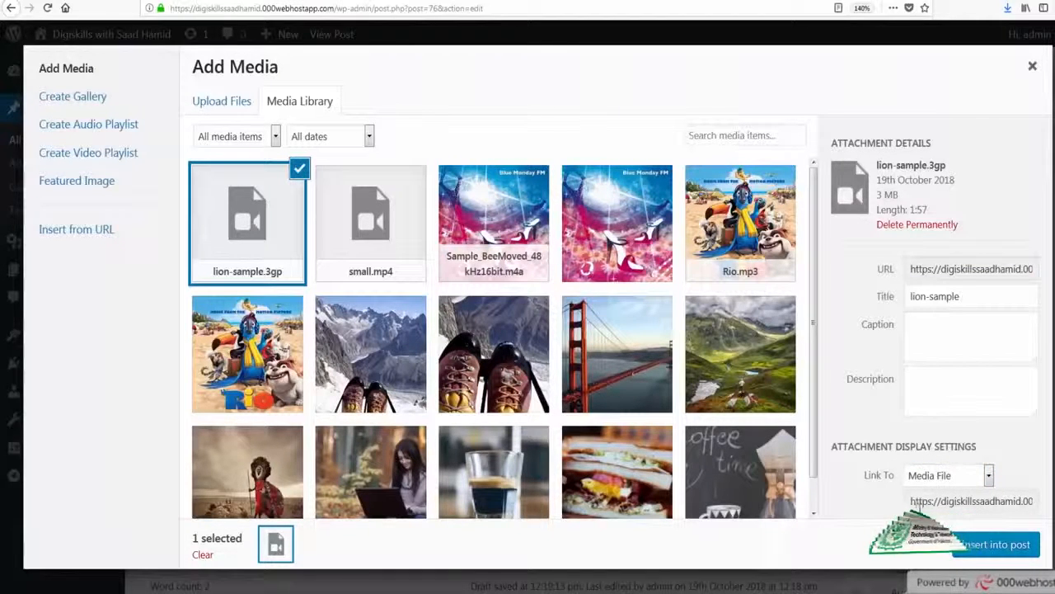
click(948, 475)
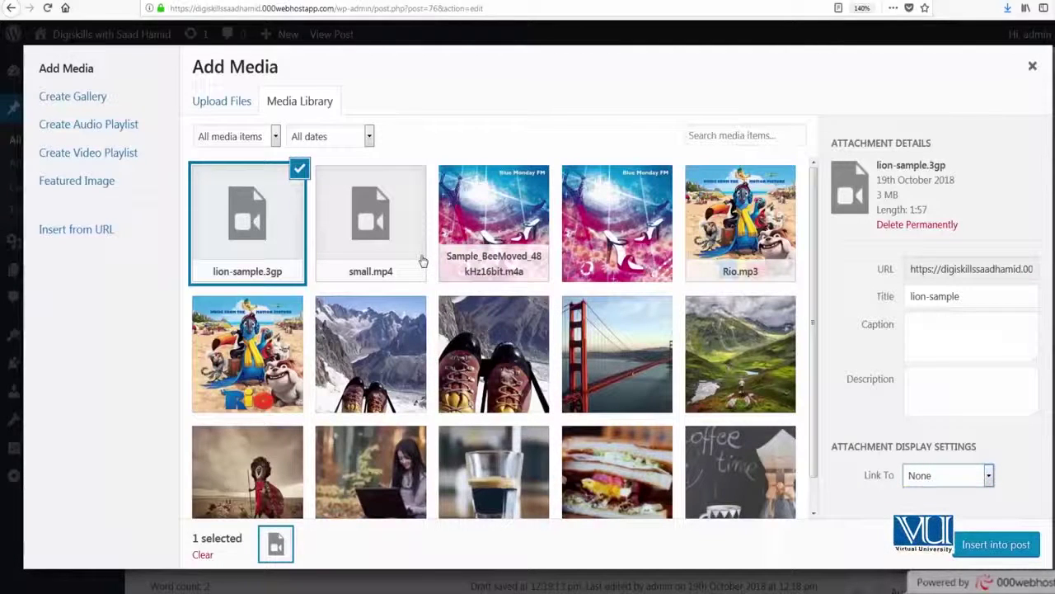
click(371, 222)
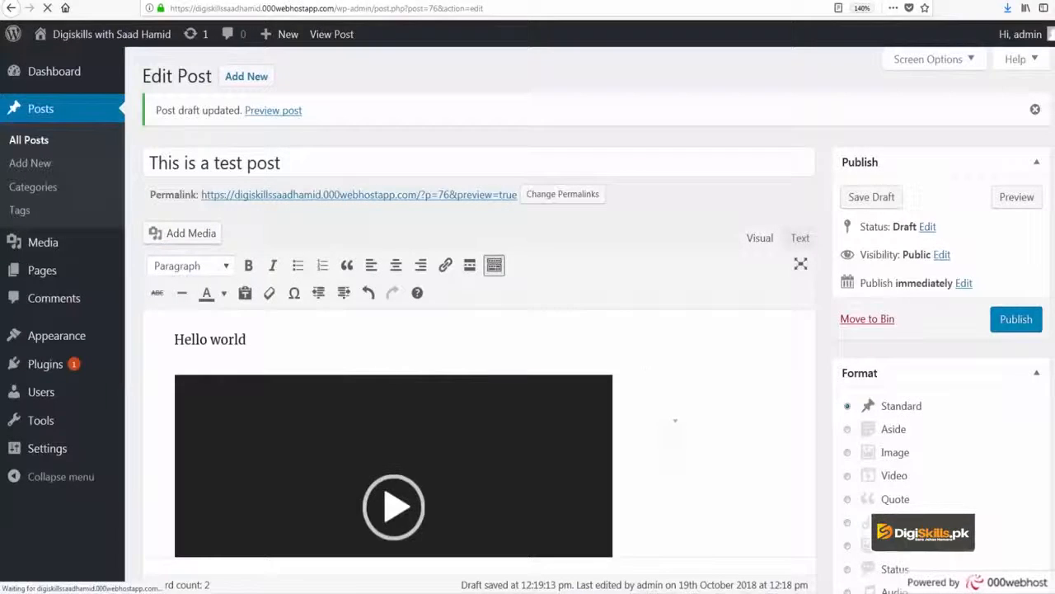
click(1016, 319)
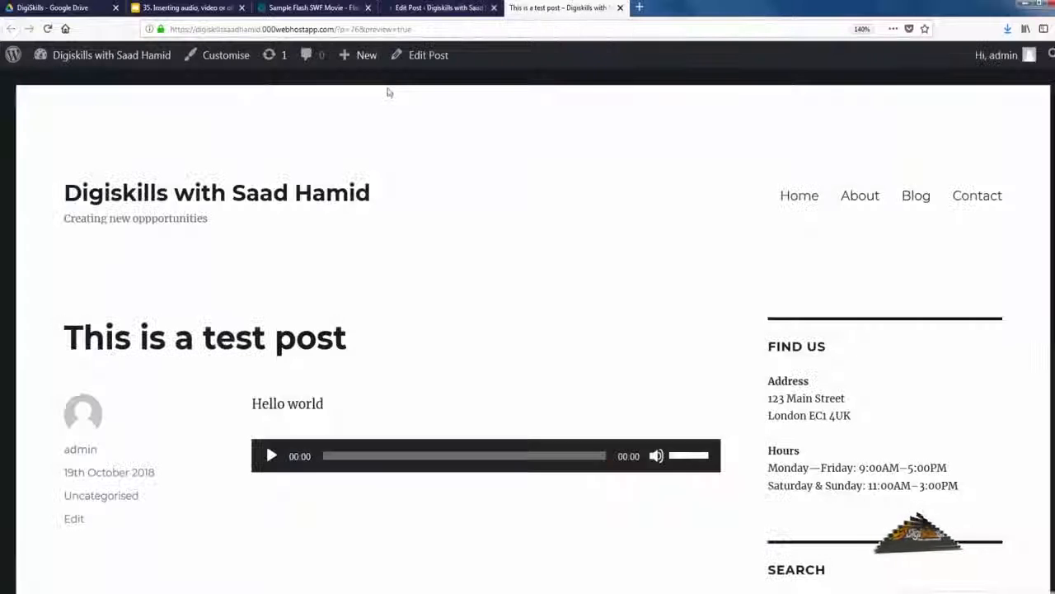
- Play and pause the embedded video on the home page, then return to the editor
click(216, 192)
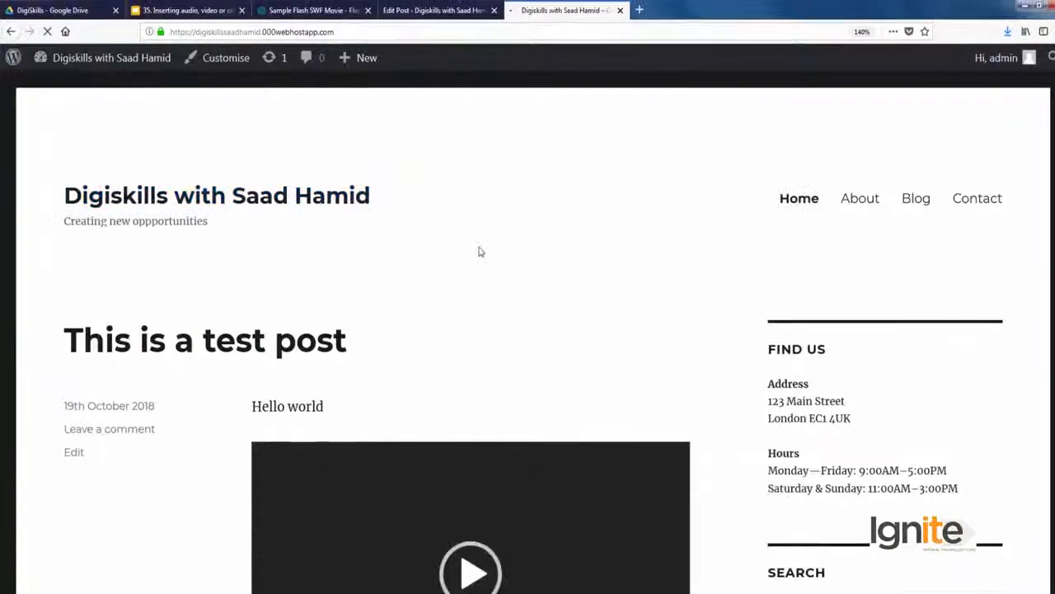
scroll(down, 3)
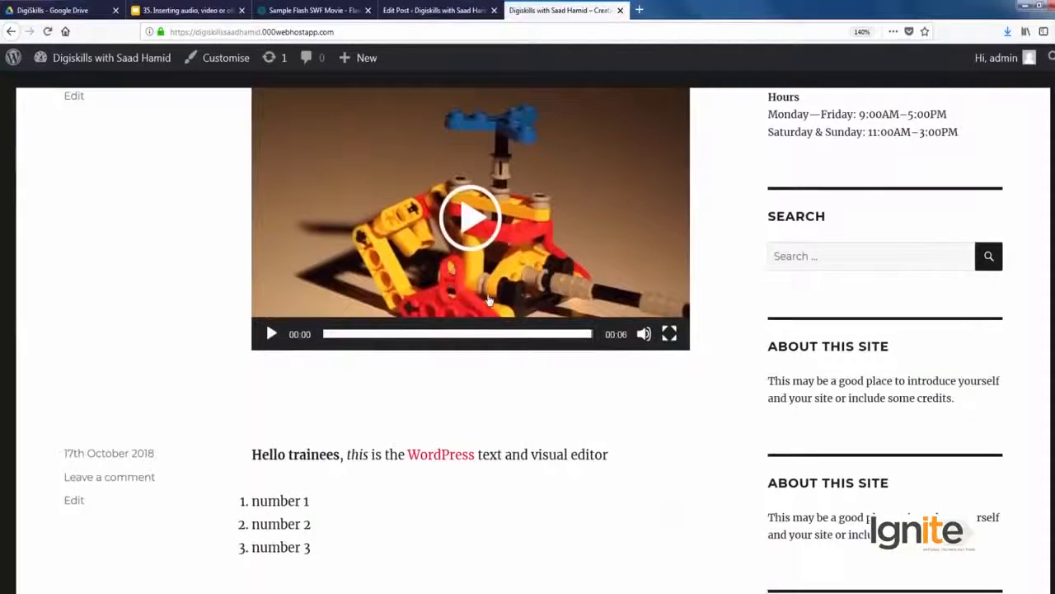
click(470, 218)
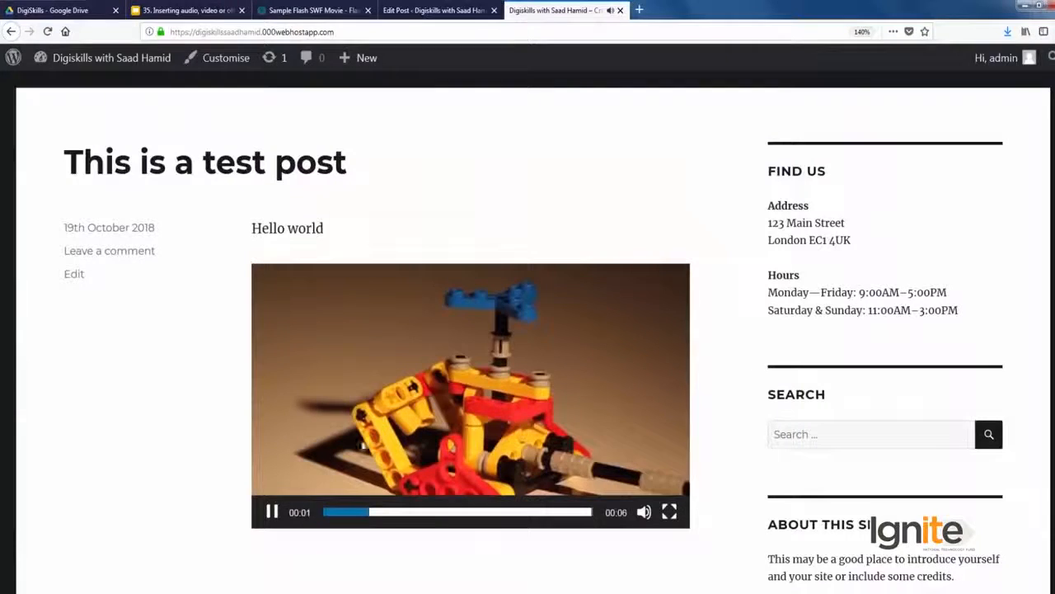
click(271, 511)
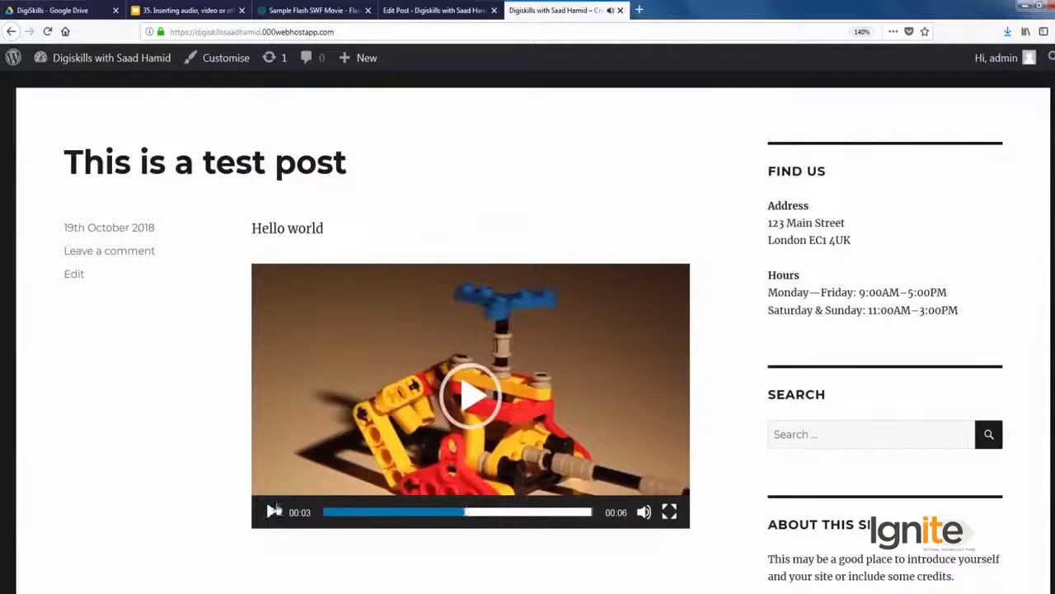
click(437, 10)
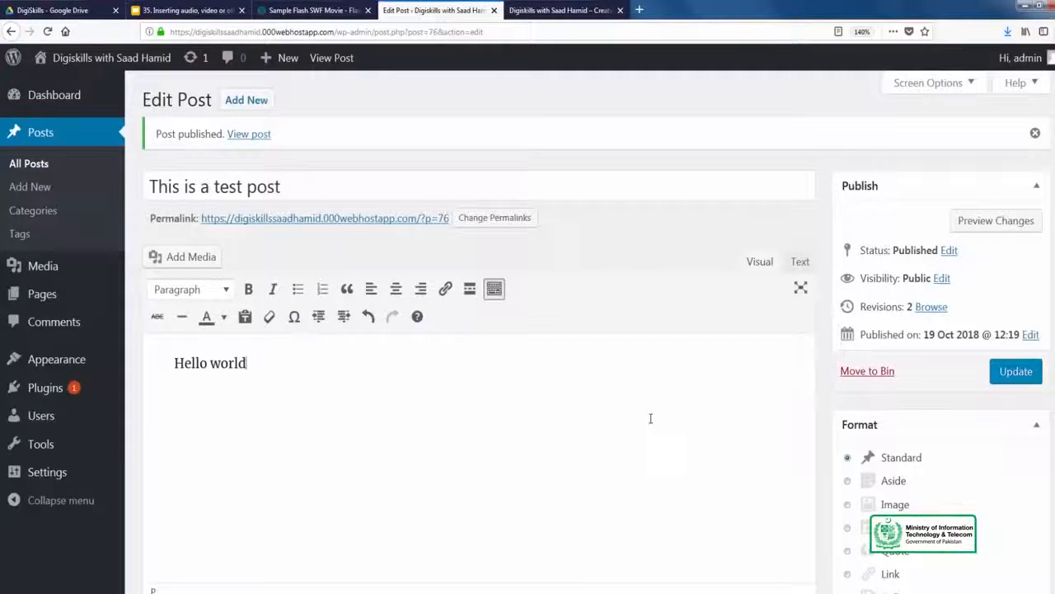
- Upload pdf.pdf and insert it as a media-file link below Hello world
key(Return)
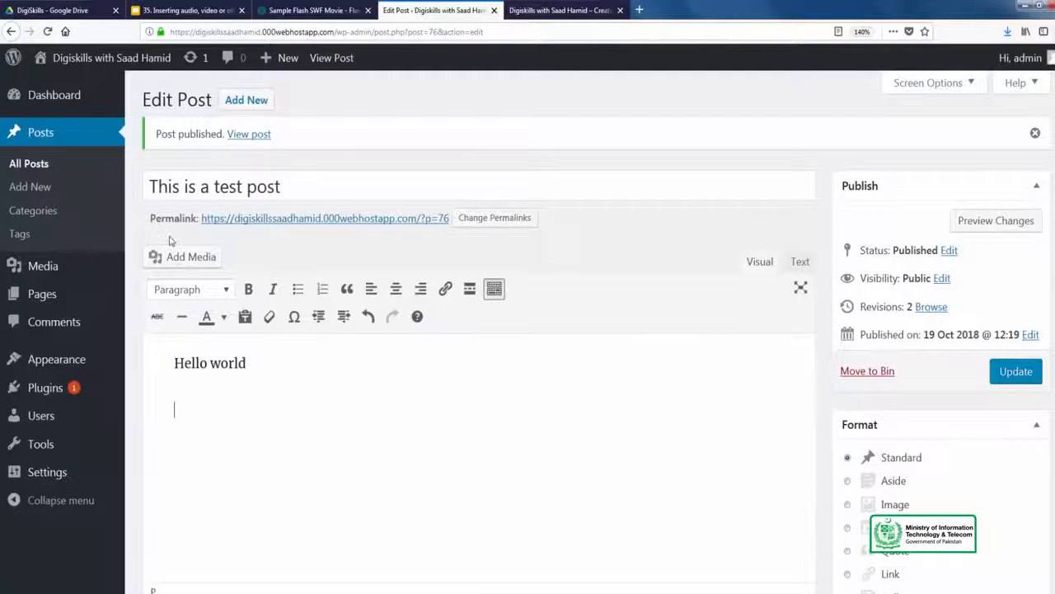
click(191, 257)
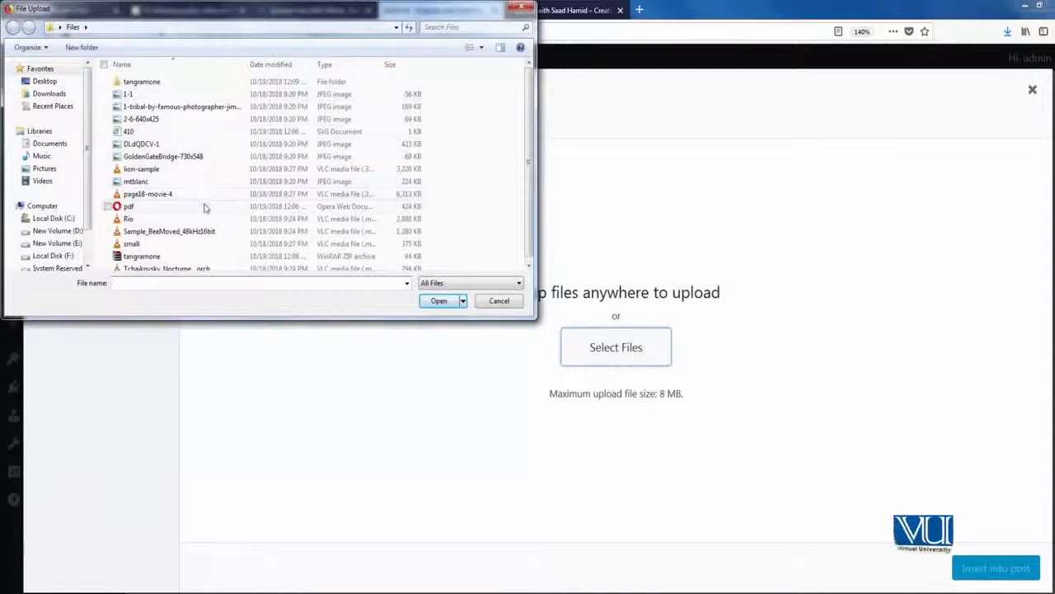
click(438, 300)
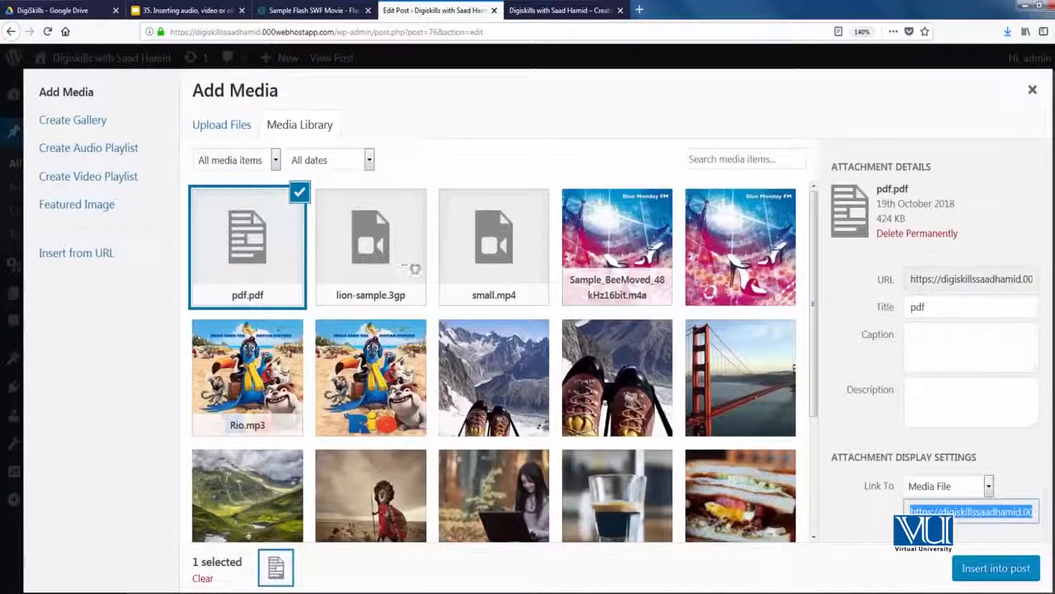
click(988, 485)
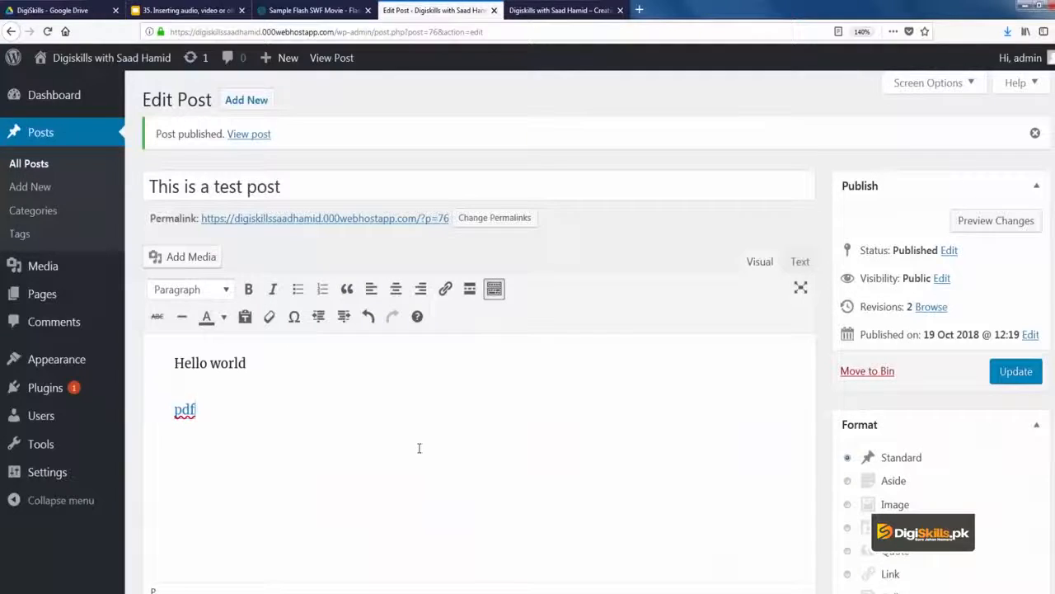
click(184, 409)
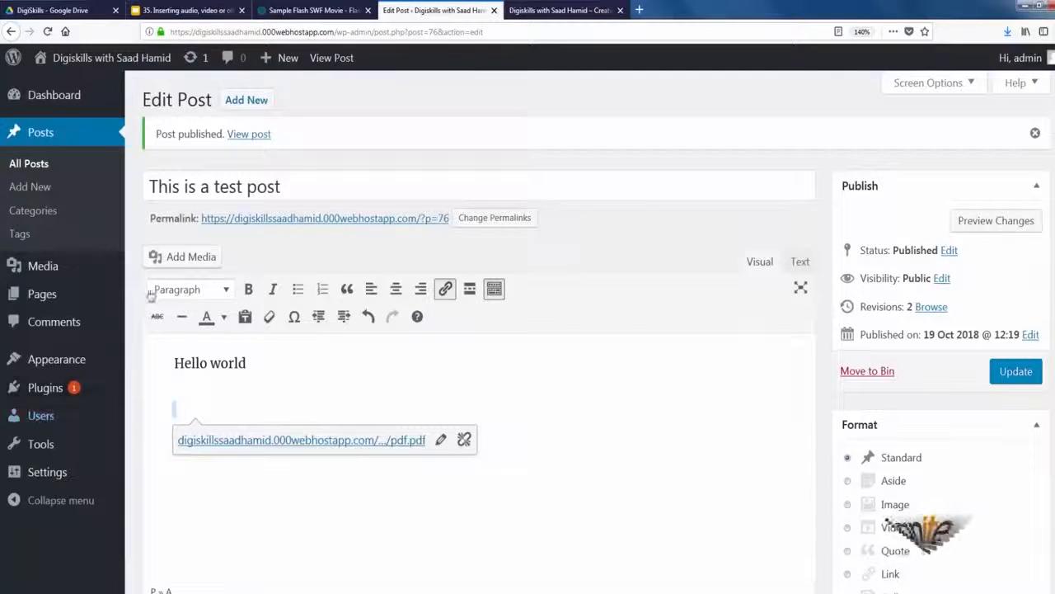
- Attempt uploading tangramone.swf, then close the media window after the security error
click(182, 256)
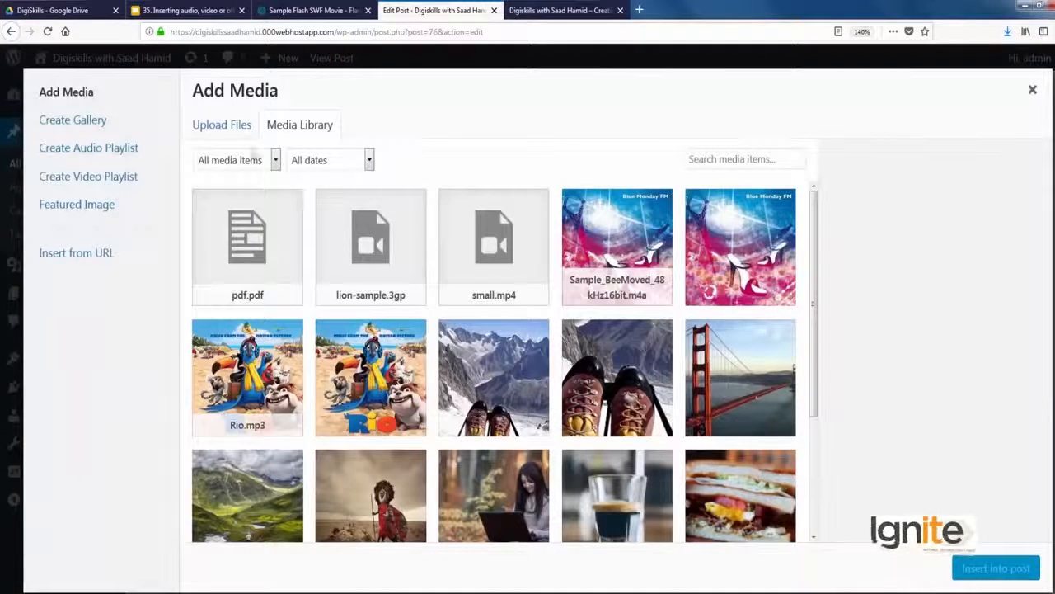
click(222, 125)
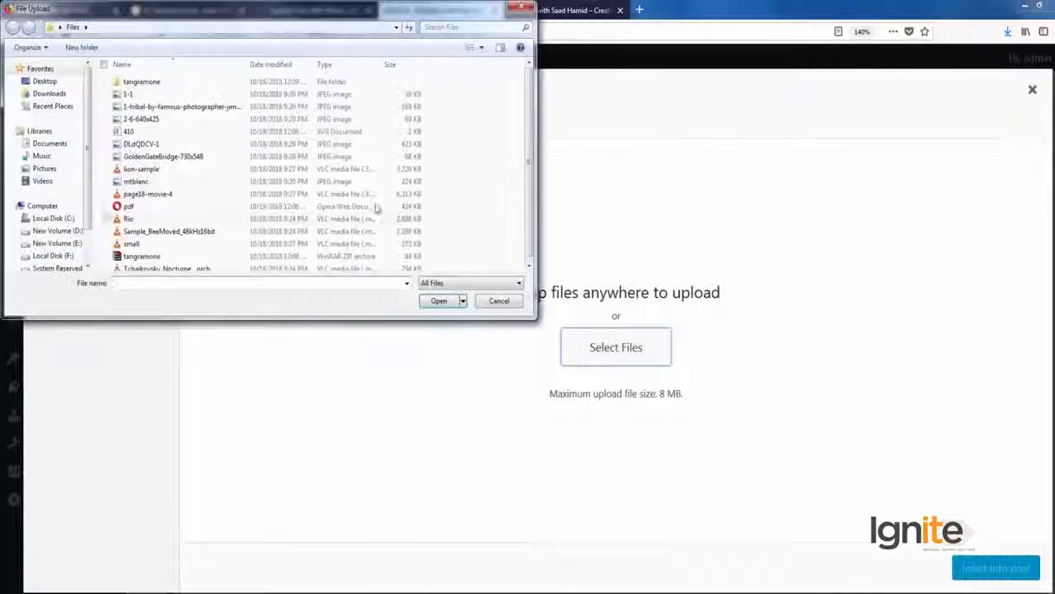
double_click(141, 81)
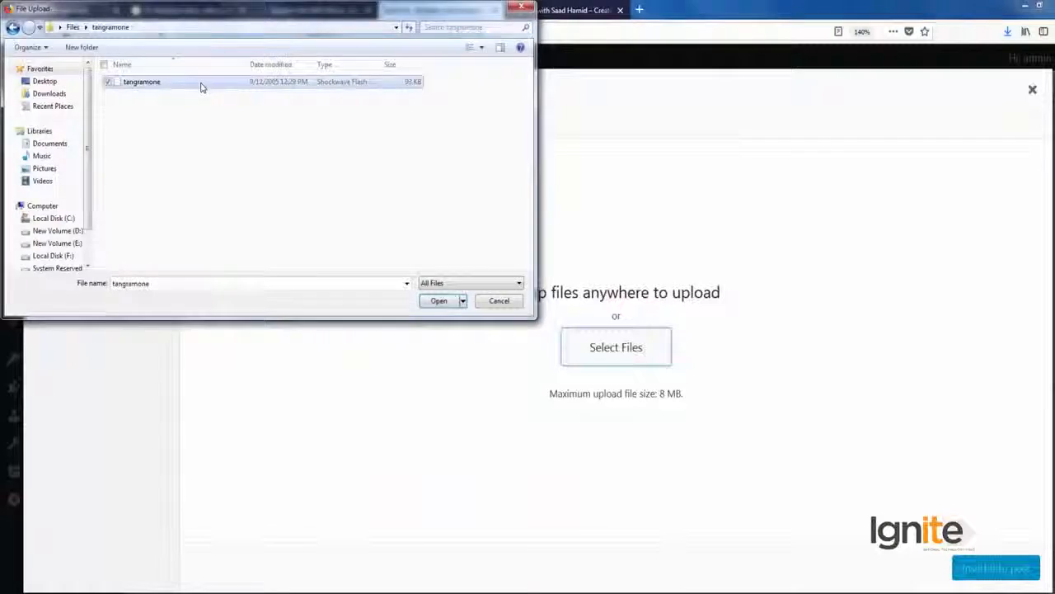
click(438, 300)
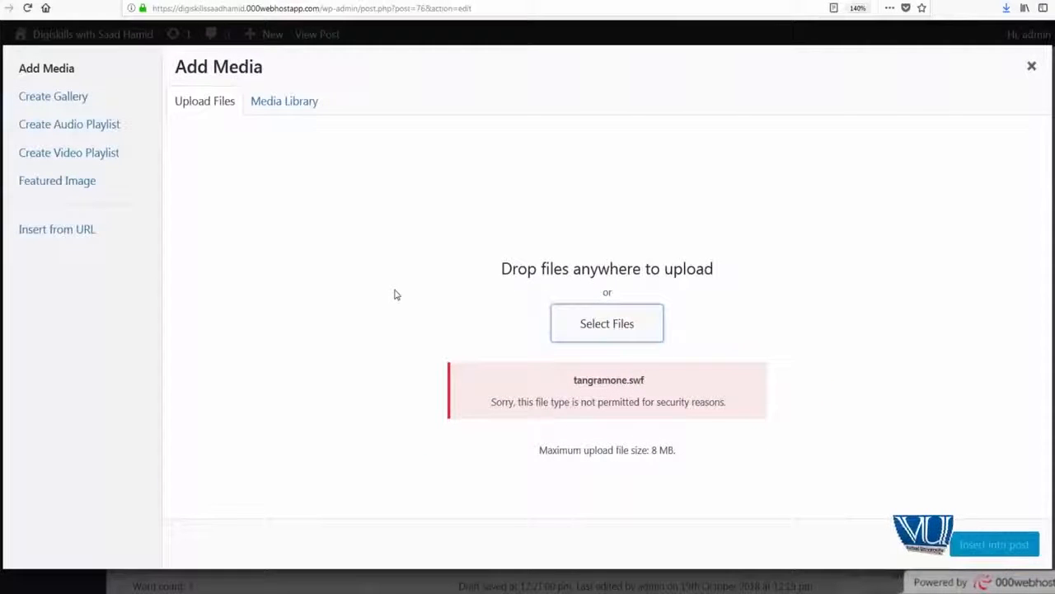
click(1031, 65)
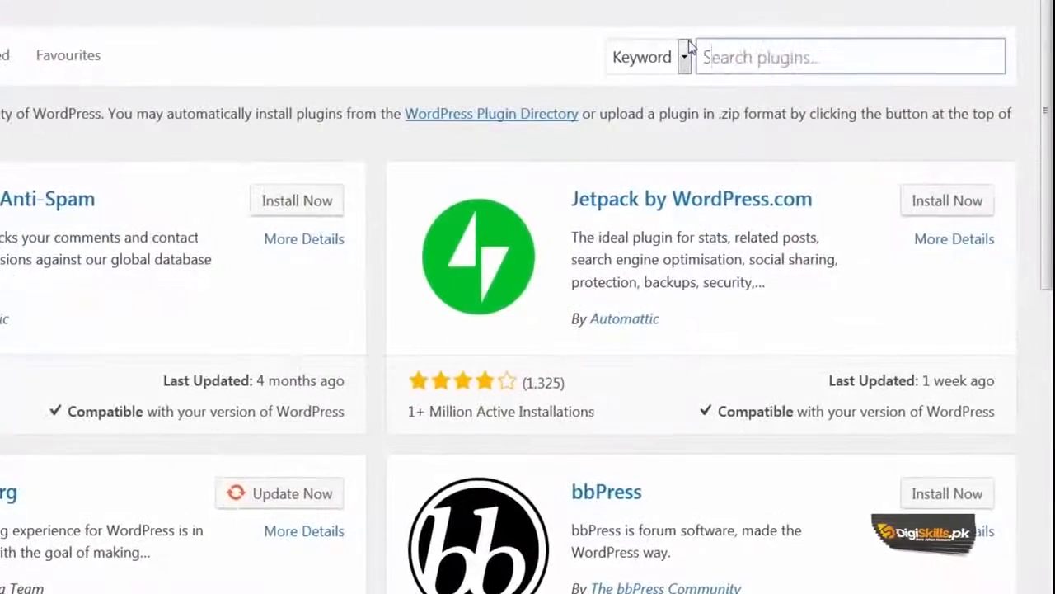
- Install and activate the 'Add SWF Support for Media Uploader' plugin, then view Installed Plugins
text(Add SWF)
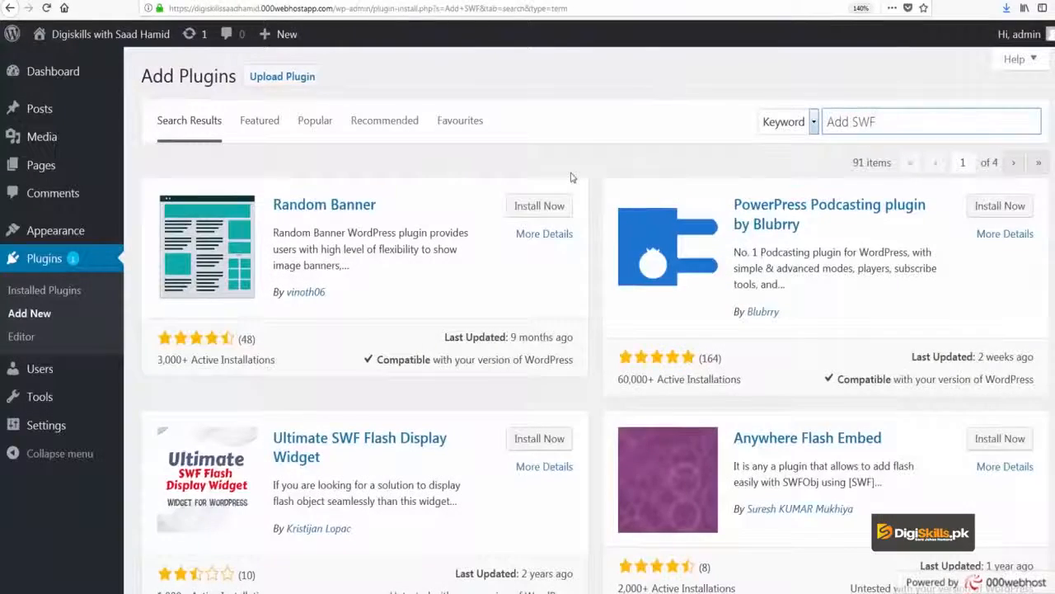
scroll(down, 3)
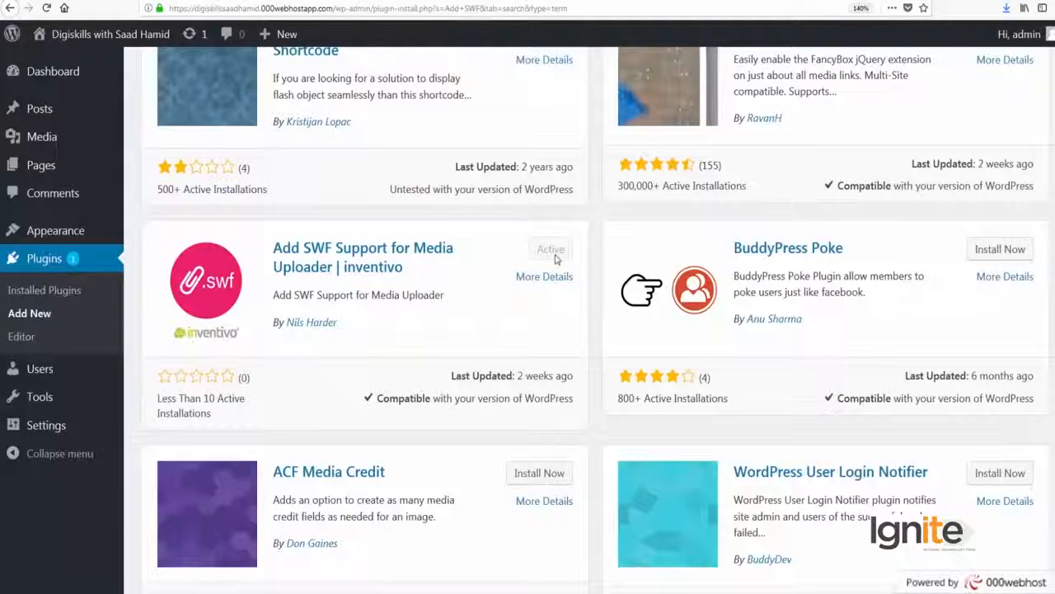
mouse_move(44, 289)
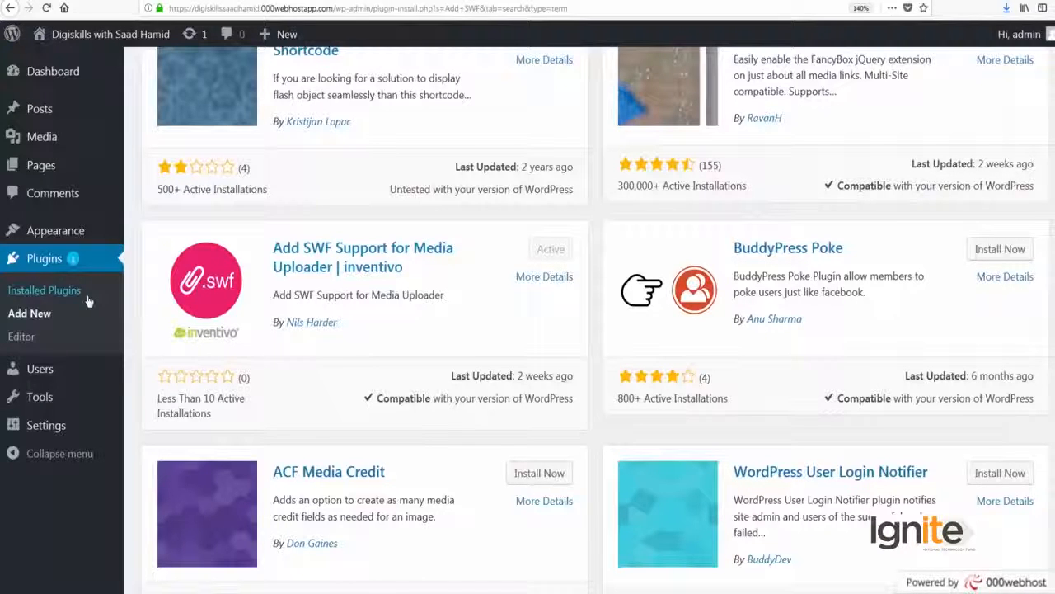
click(44, 289)
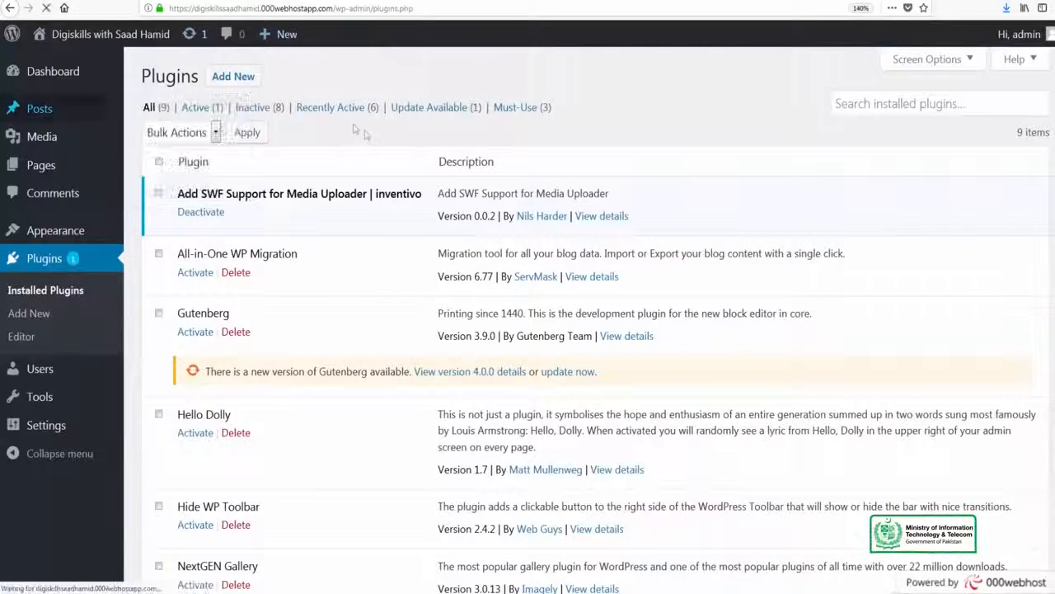
- Edit 'This is a test post' from Posts, remove its embedded video, and open Add Media
click(40, 108)
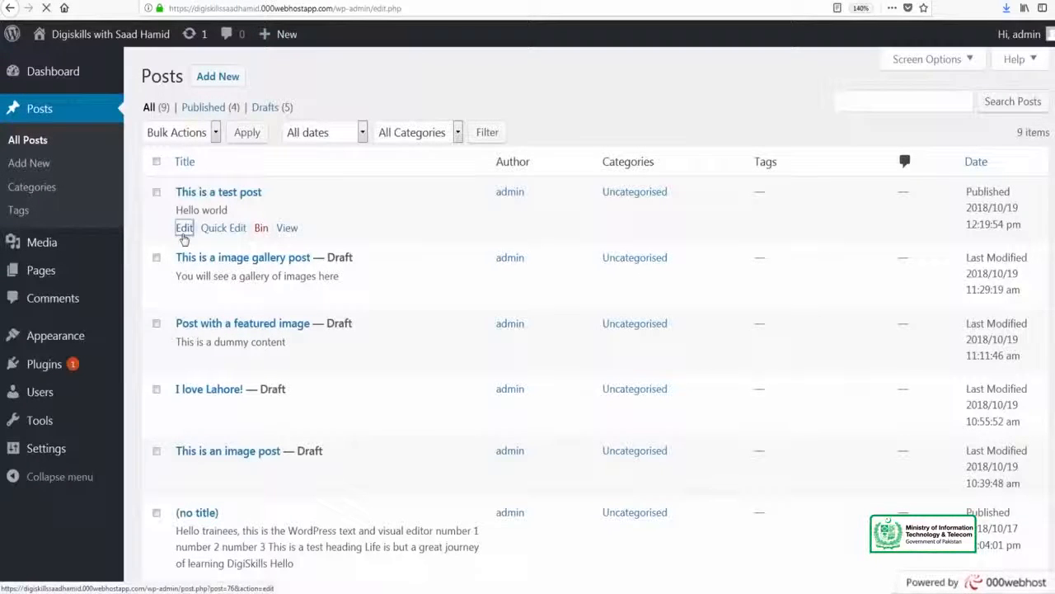
click(184, 227)
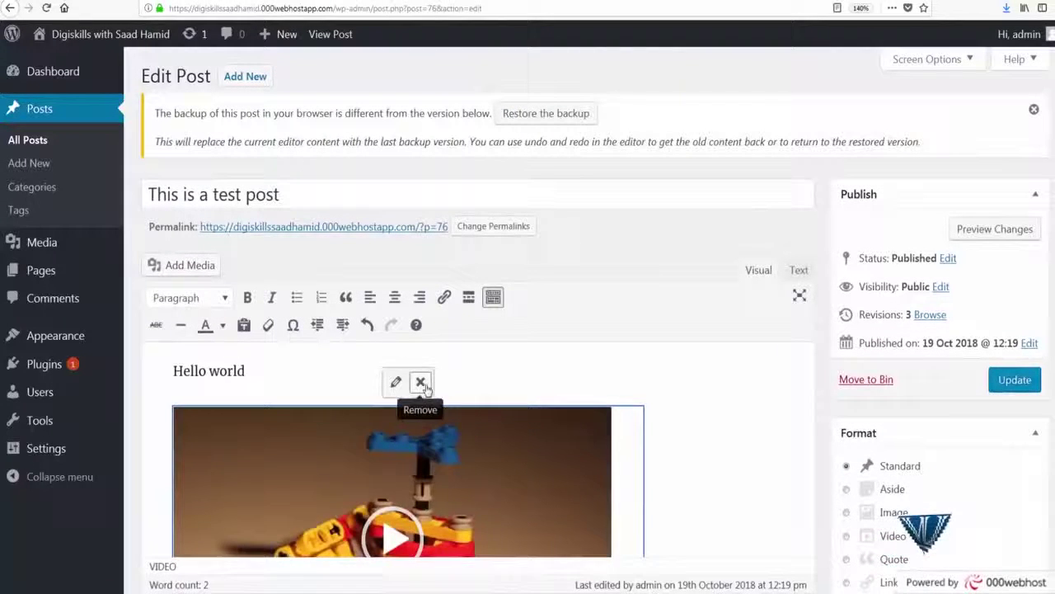
click(420, 381)
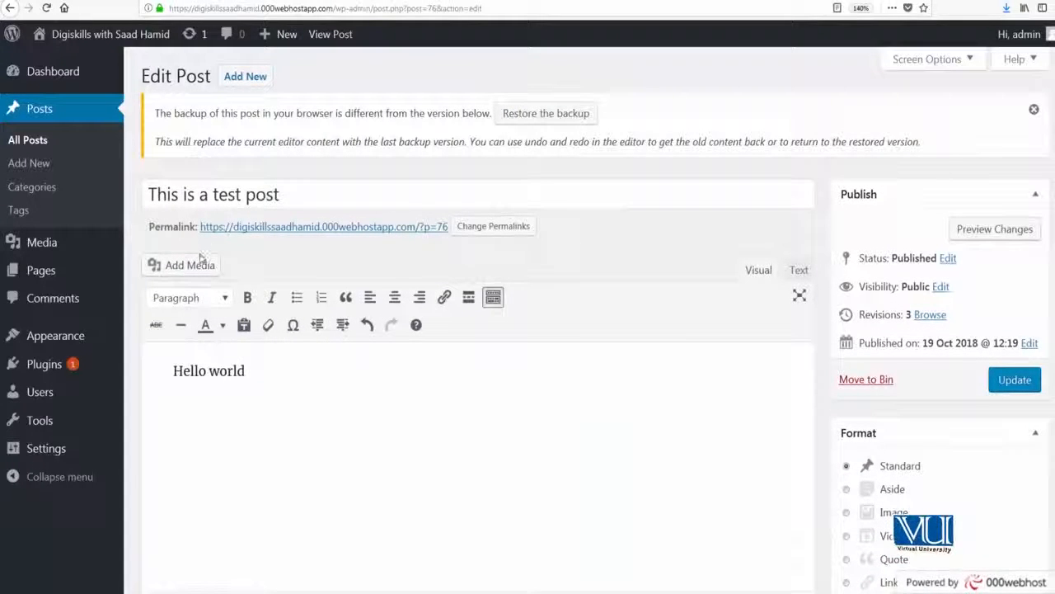
click(180, 265)
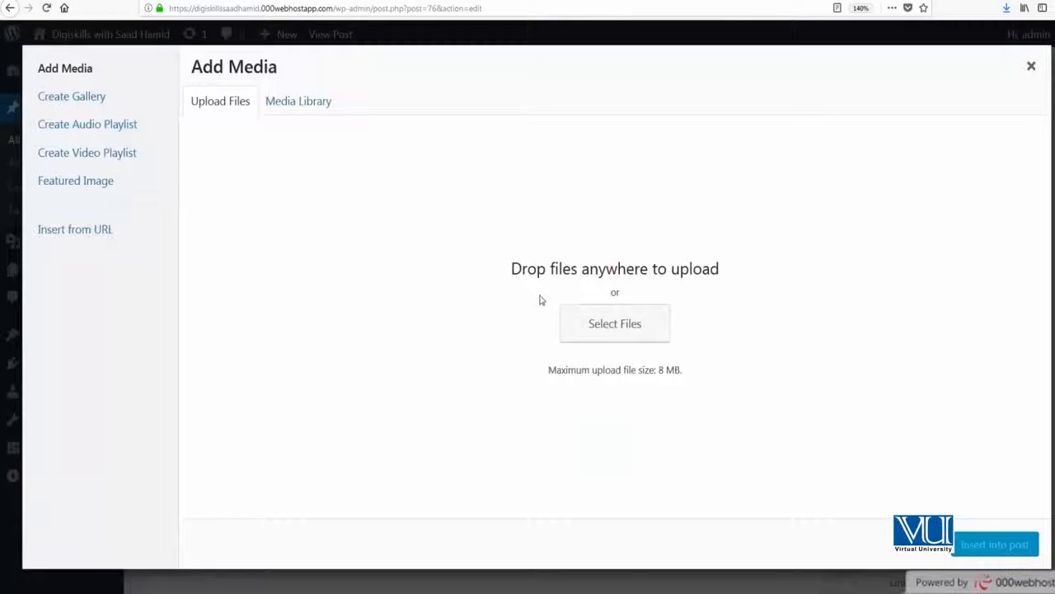
- Upload tangramone.swf as a link below Hello world and update the published post
click(614, 323)
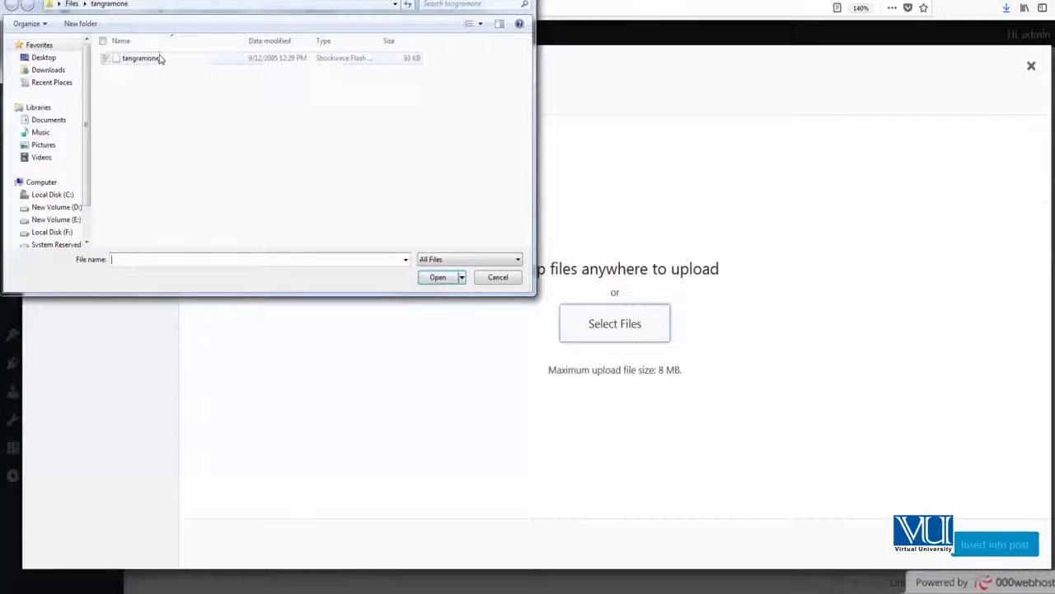
click(438, 277)
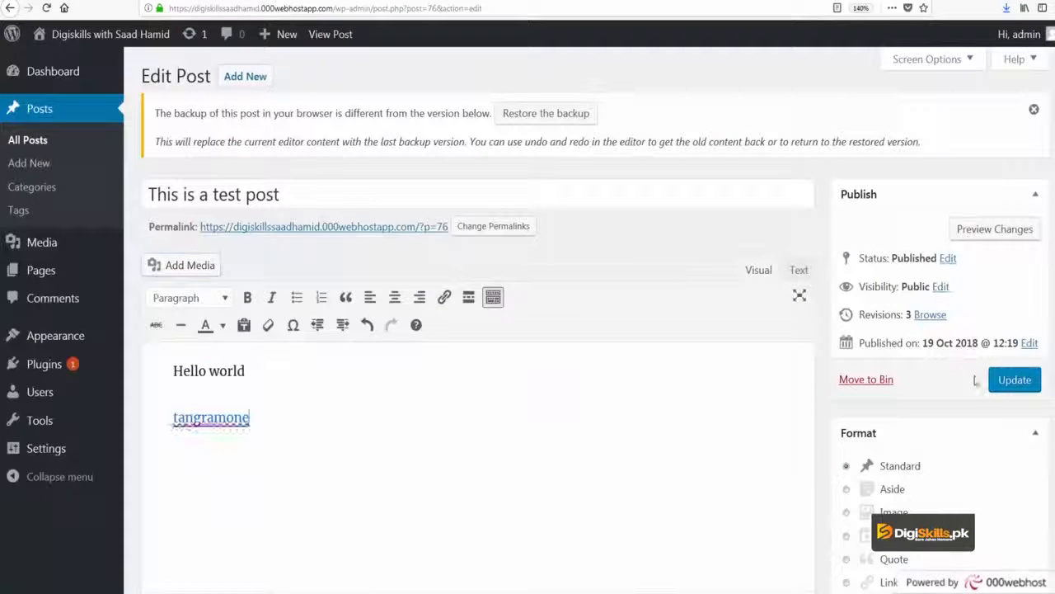
click(1014, 379)
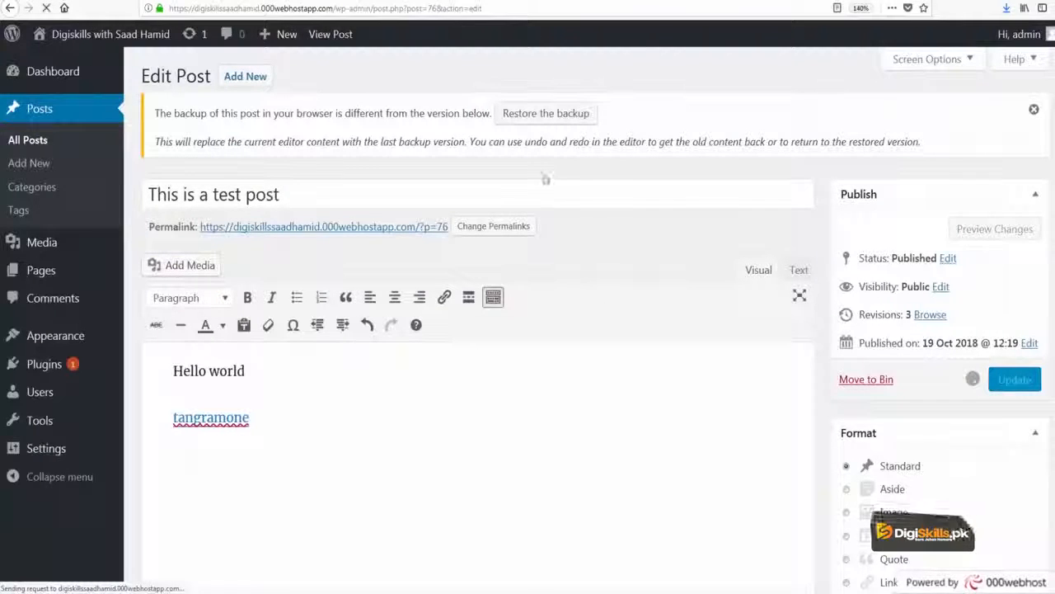